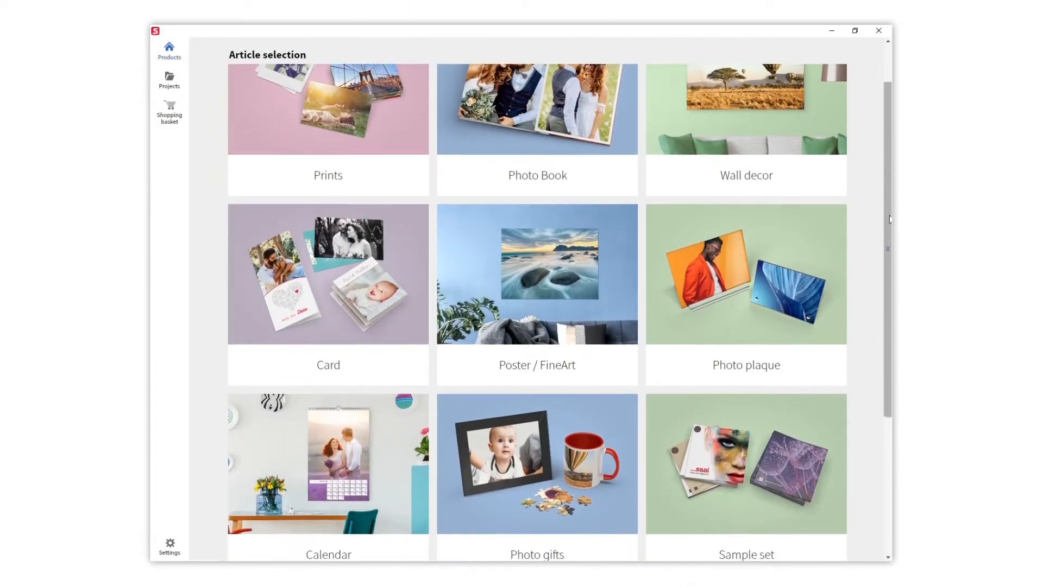
Step: Choose Photo Book from the article selection and pick the 19 x 19 square photo book
scroll(down, 3)
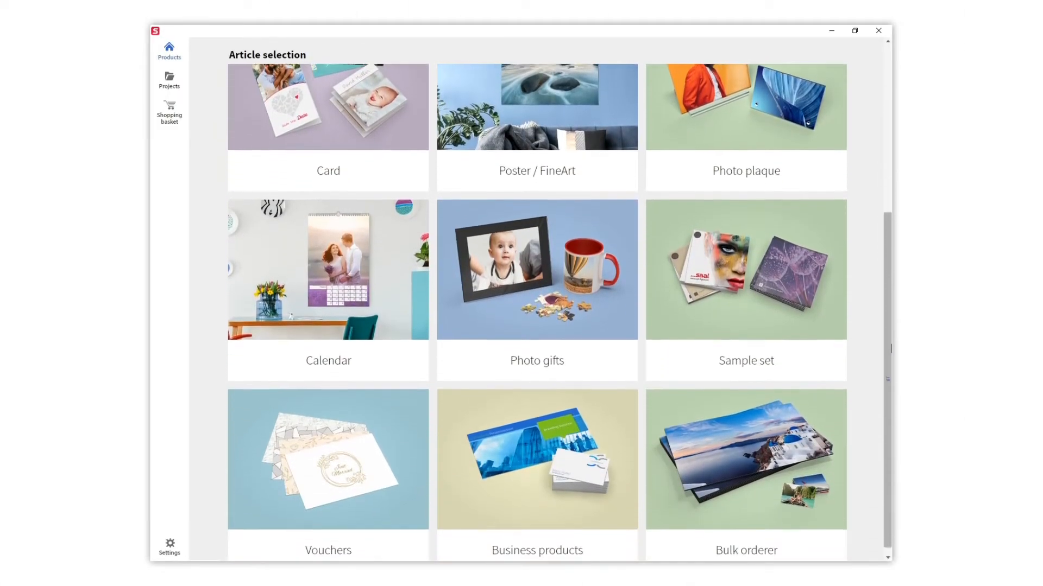
scroll(up, 3)
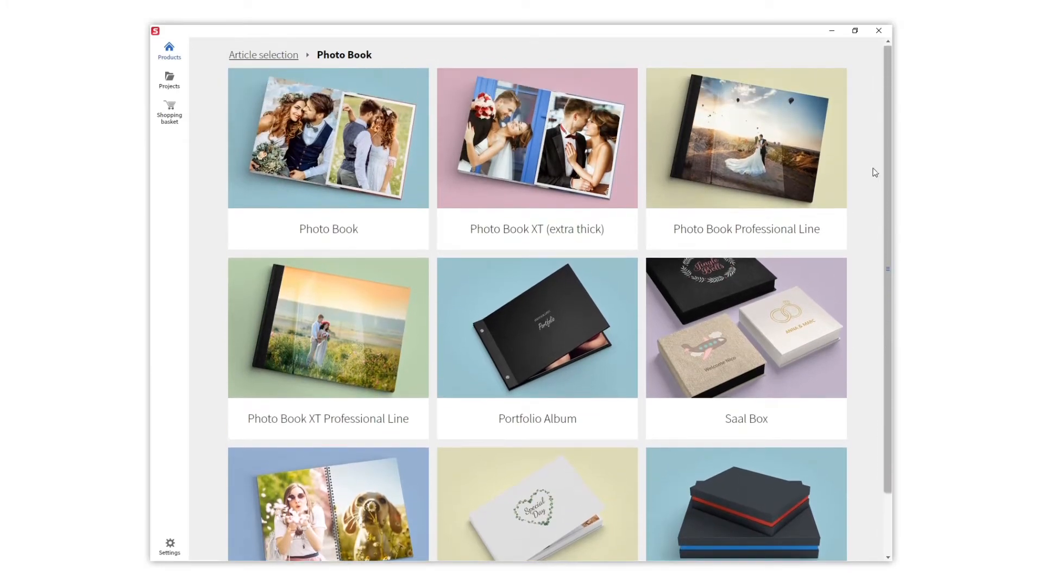
click(328, 138)
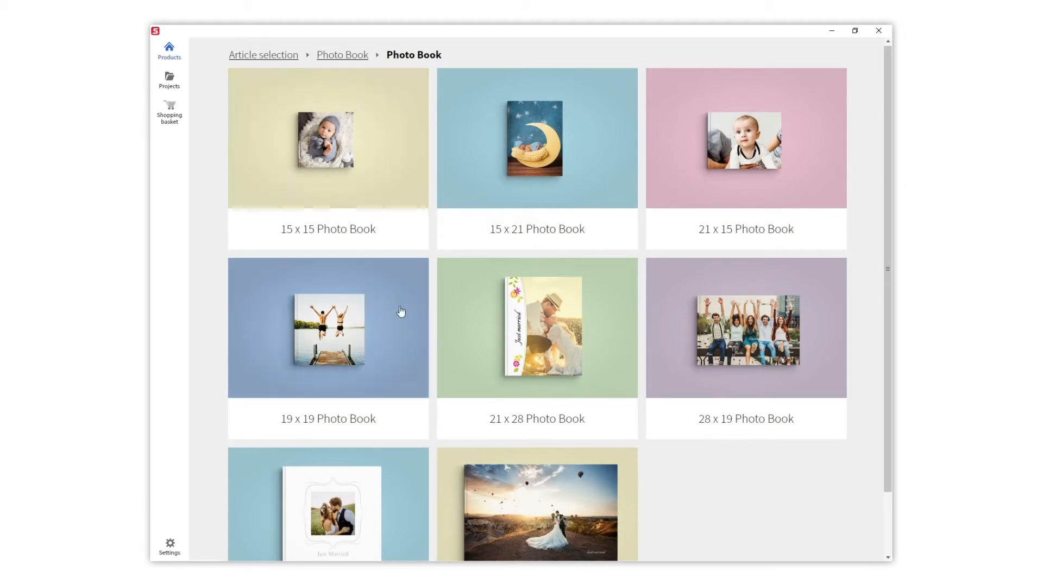
click(327, 326)
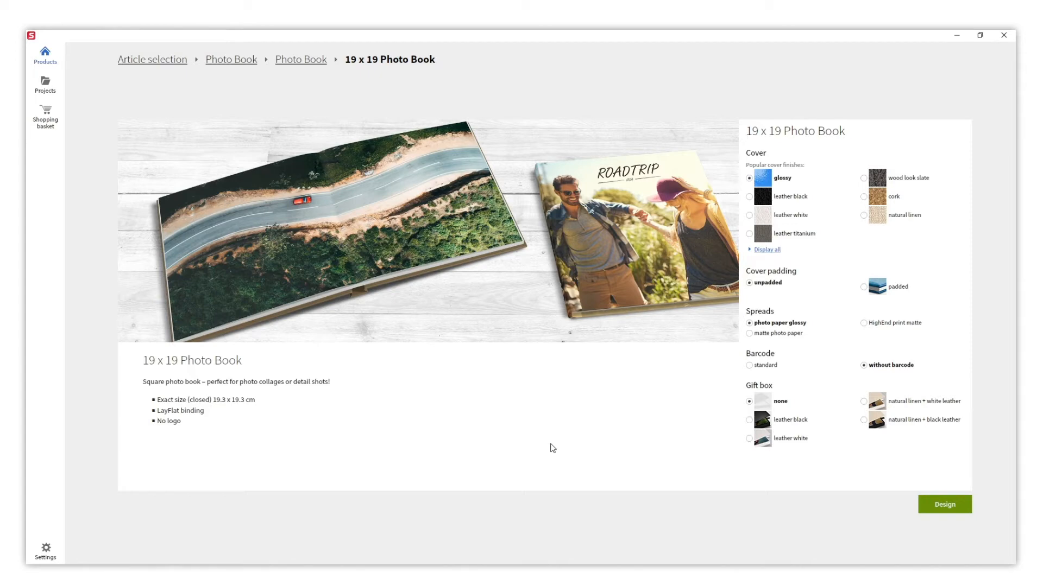
mouse_move(920, 528)
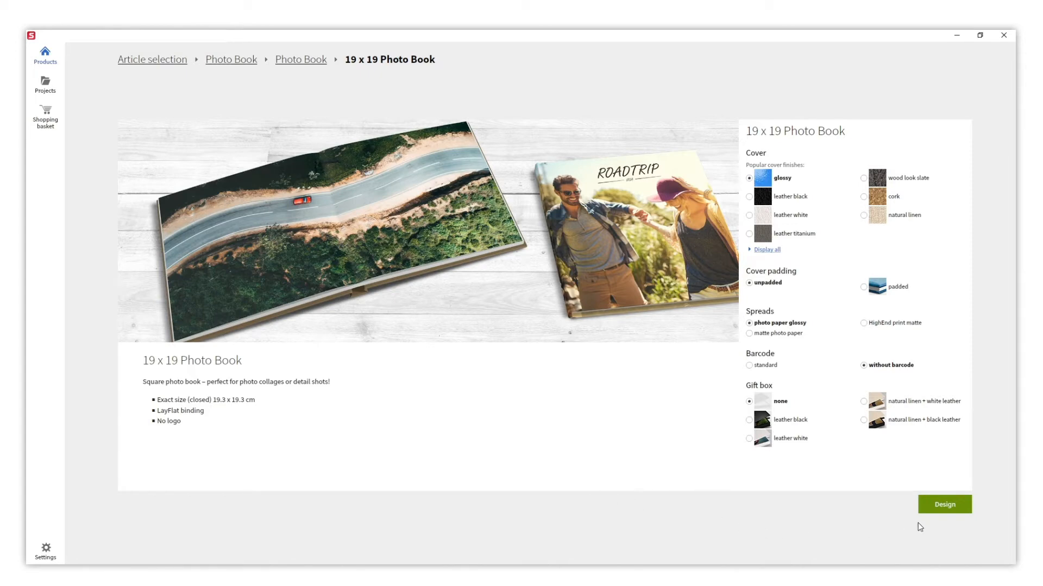
Step: Start designing the 19 x 19 book with the One Minute Photobook option and a design line
click(944, 504)
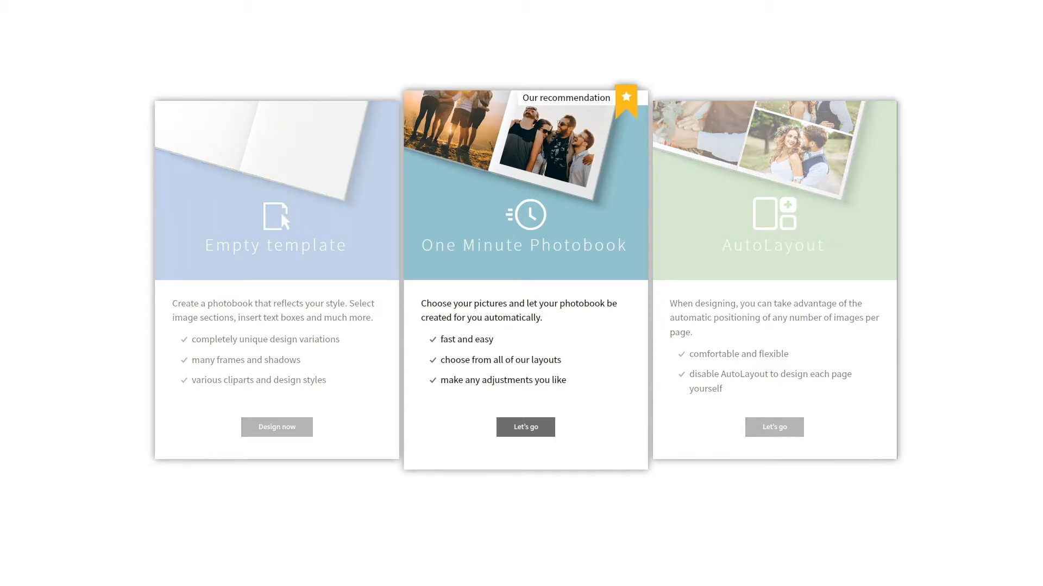
click(524, 427)
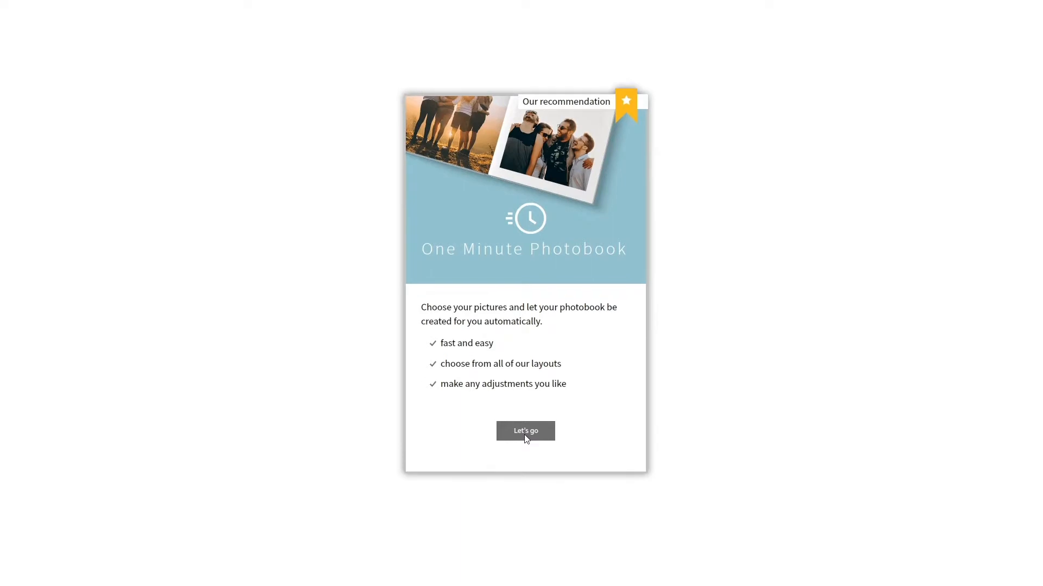
click(524, 431)
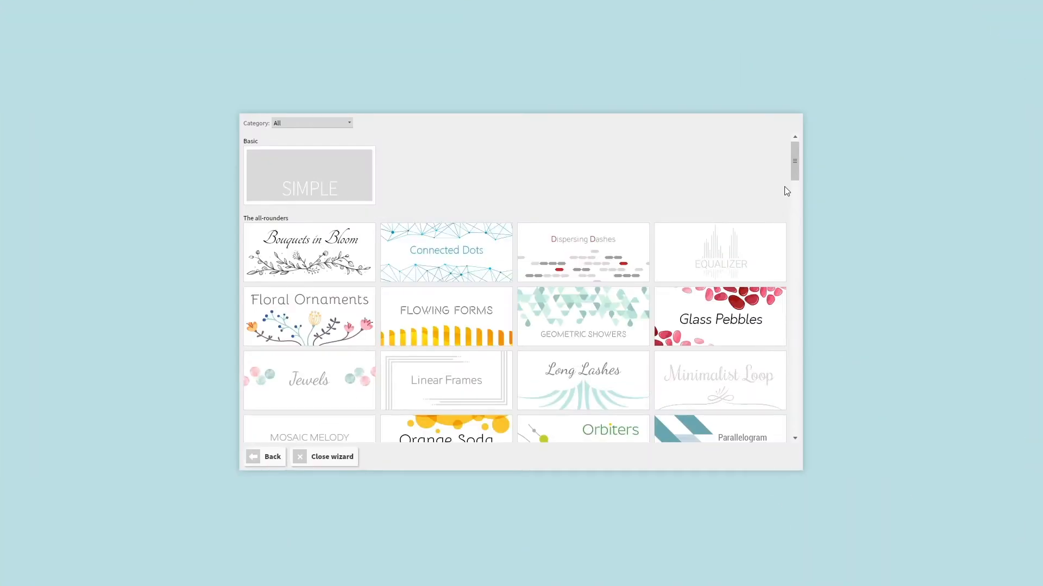
scroll(down, 3)
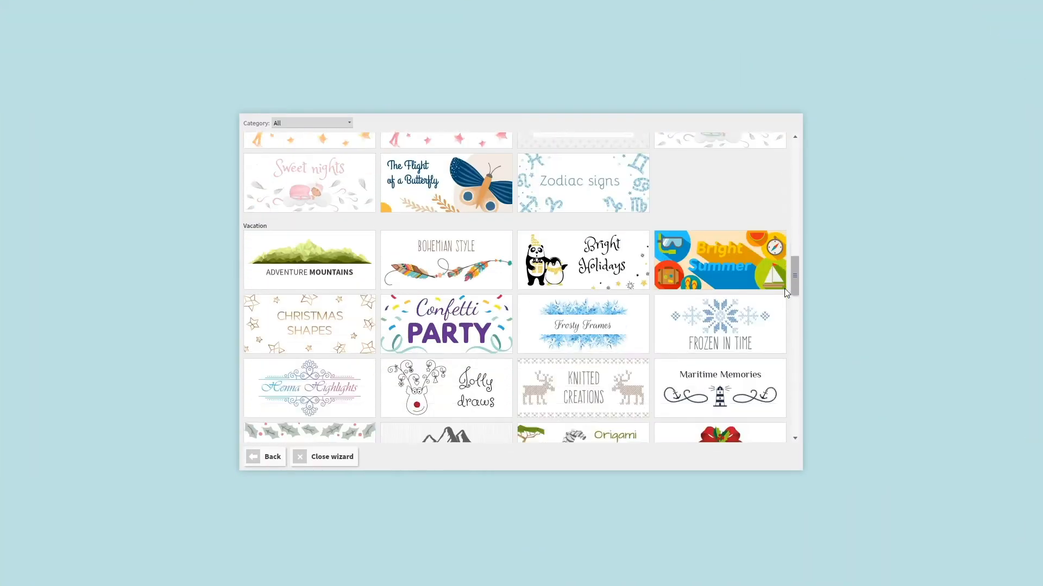
scroll(down, 3)
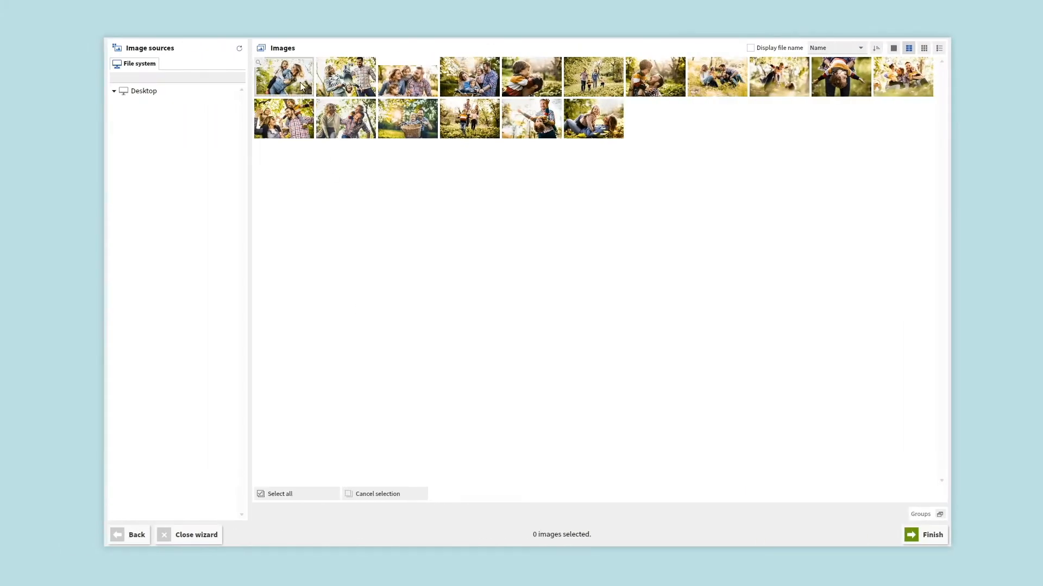
Step: Select all 17 photos for the book and finish the photo selection
click(279, 493)
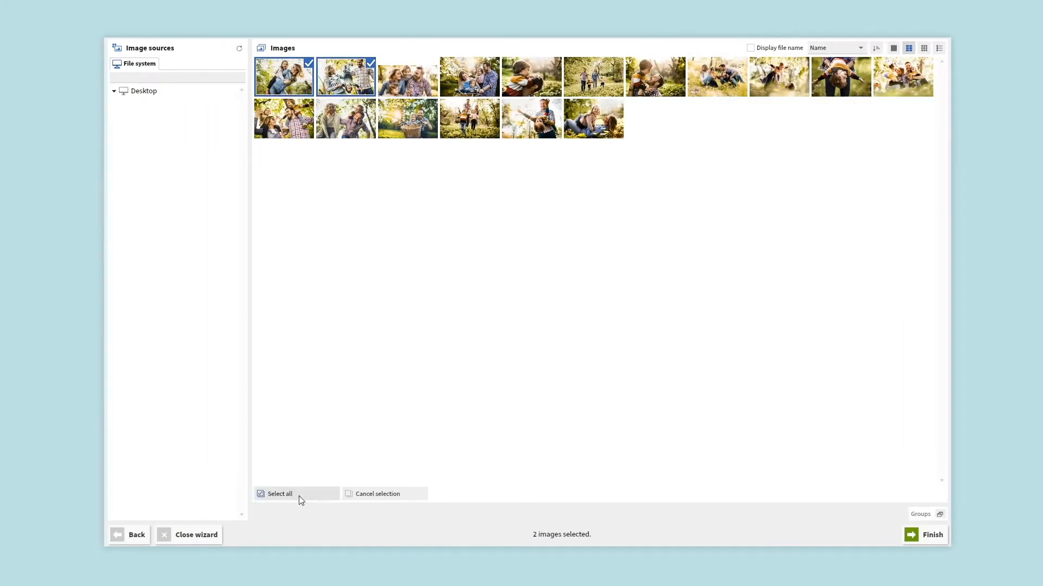
click(261, 493)
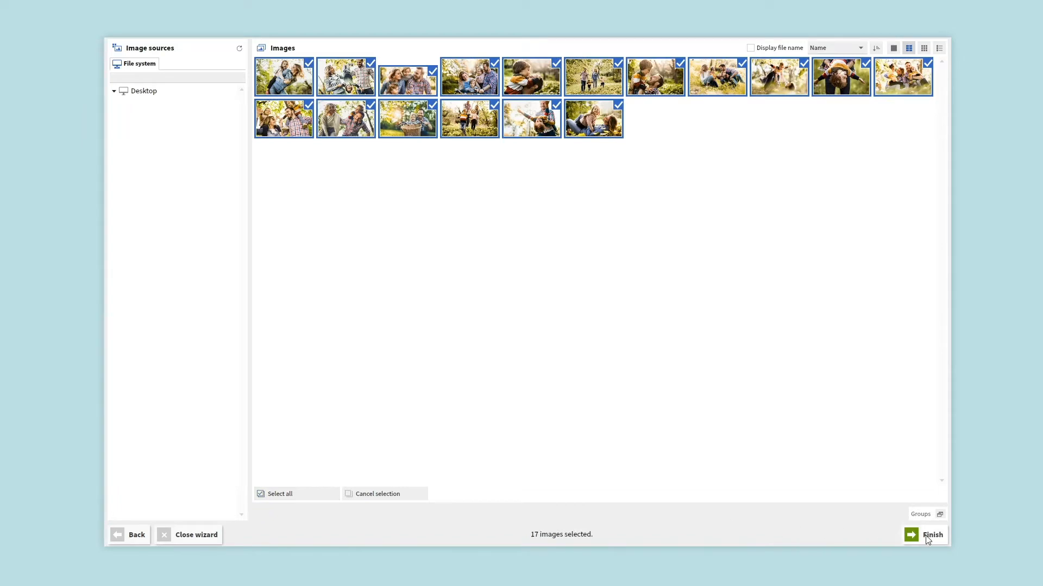
click(931, 534)
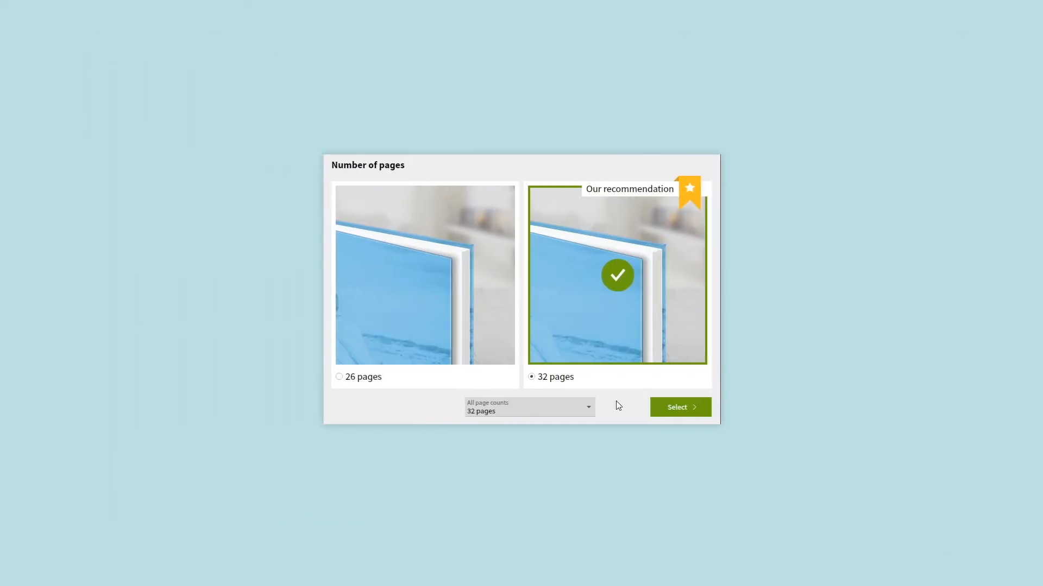
mouse_move(634, 406)
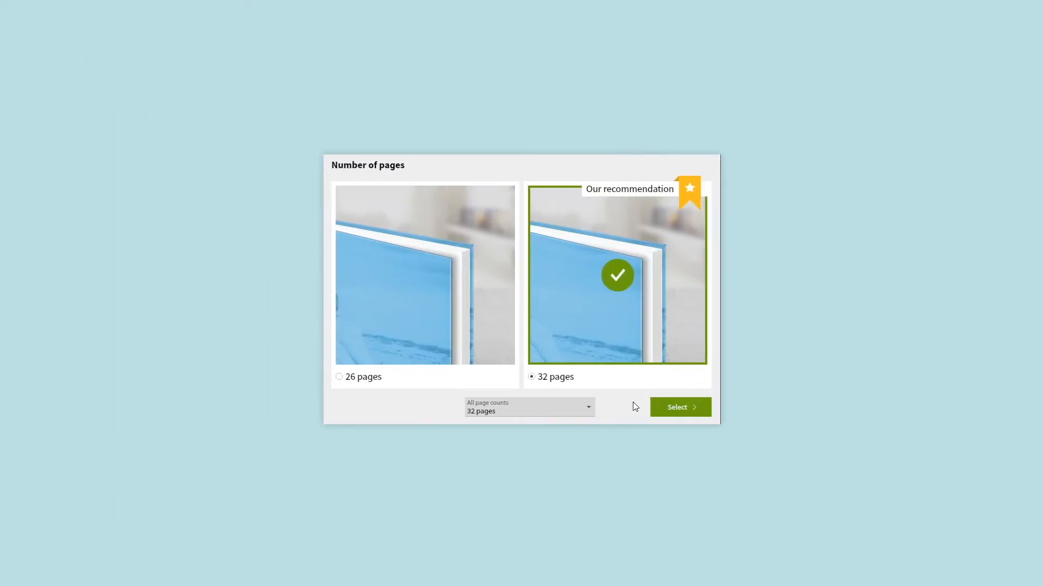
Step: Create the book with 32 pages and browse spreads 1/2 through 5/6 in the Pages strip
click(680, 407)
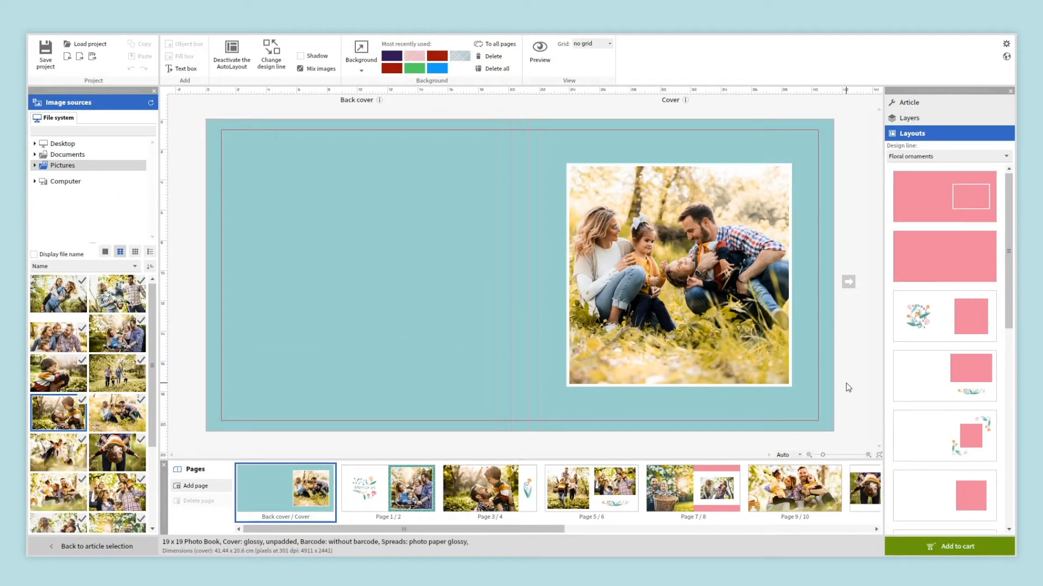
mouse_move(712, 438)
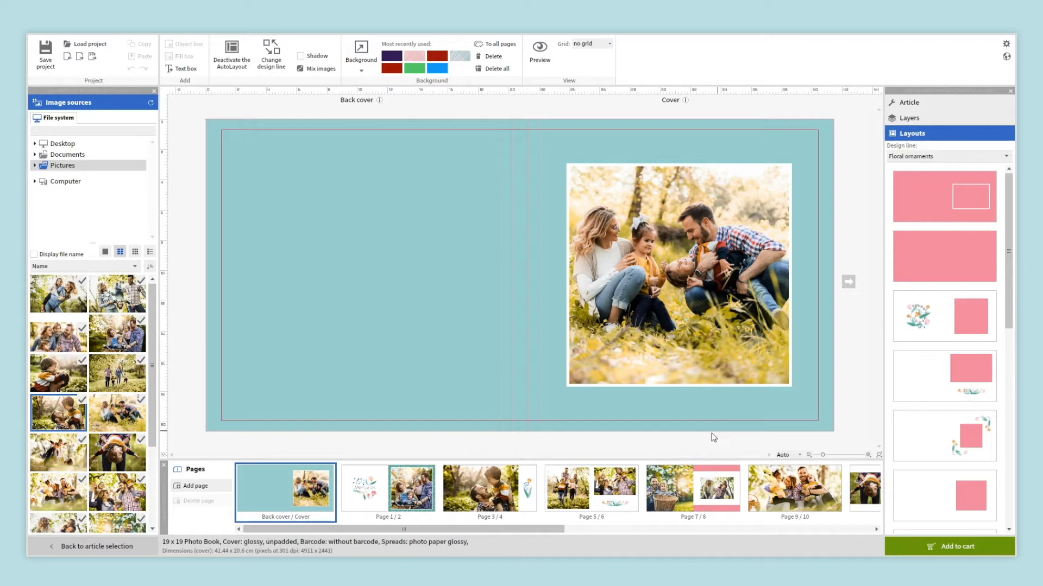
click(386, 489)
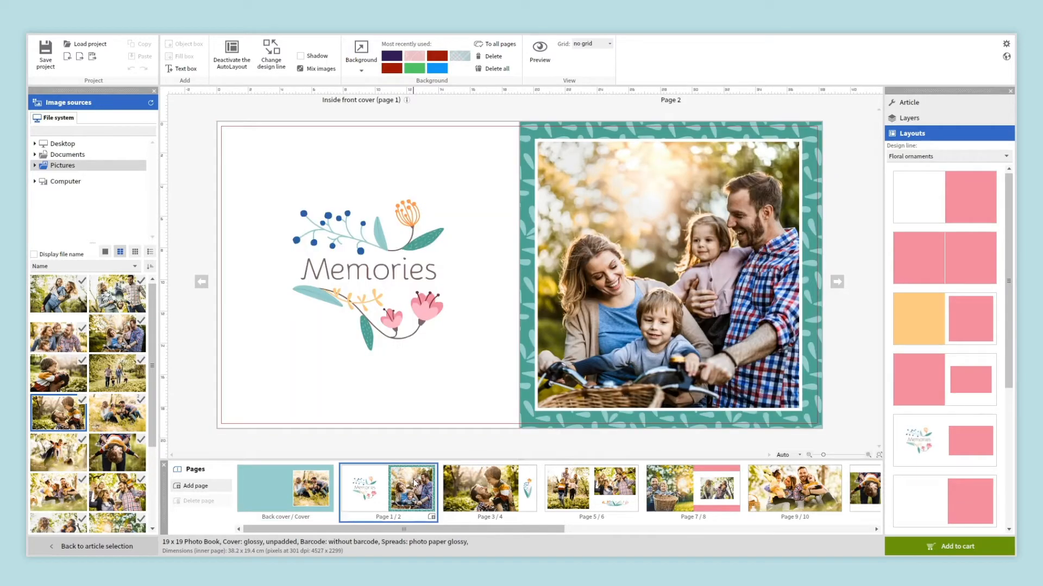
click(490, 491)
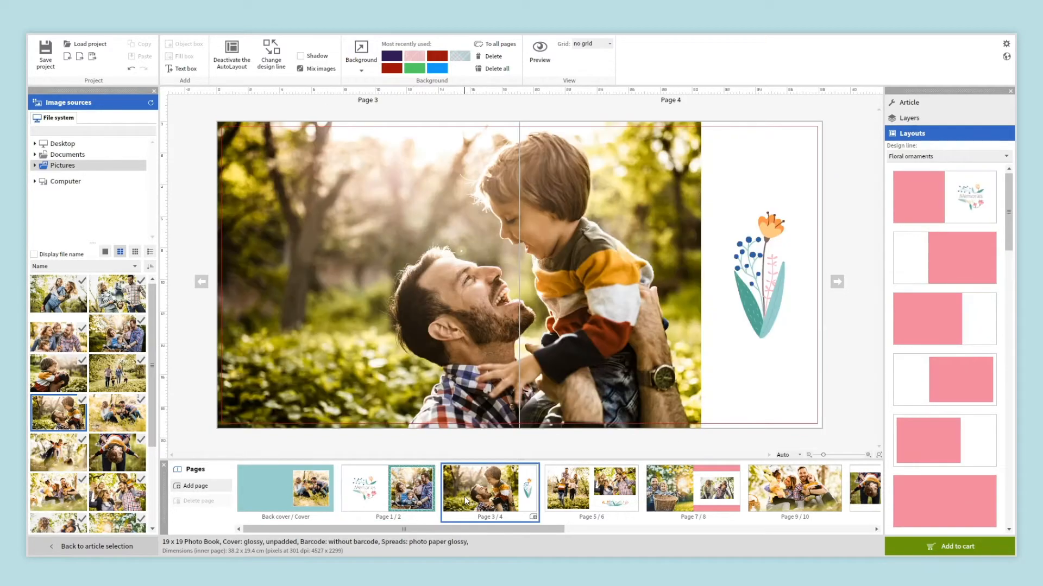
click(452, 273)
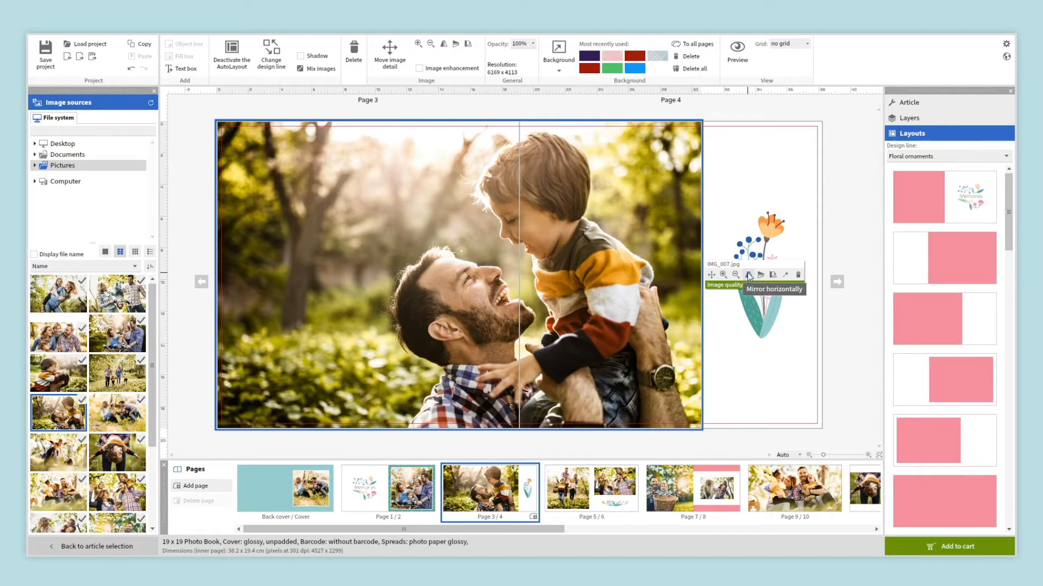
click(748, 274)
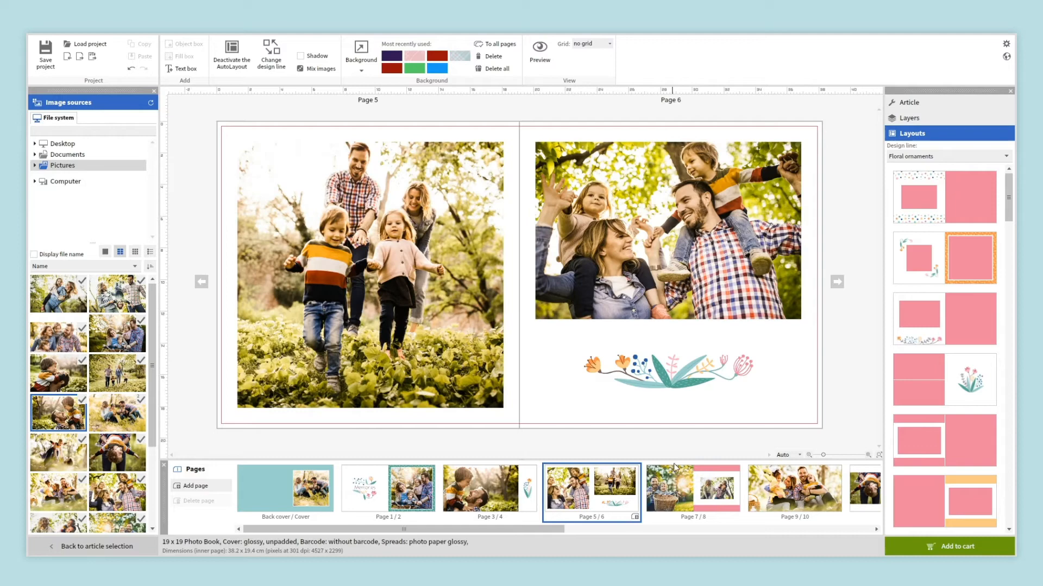
Step: Give spread 7/8 a two-photo layout with patterned pink bands from the Layouts panel
click(693, 492)
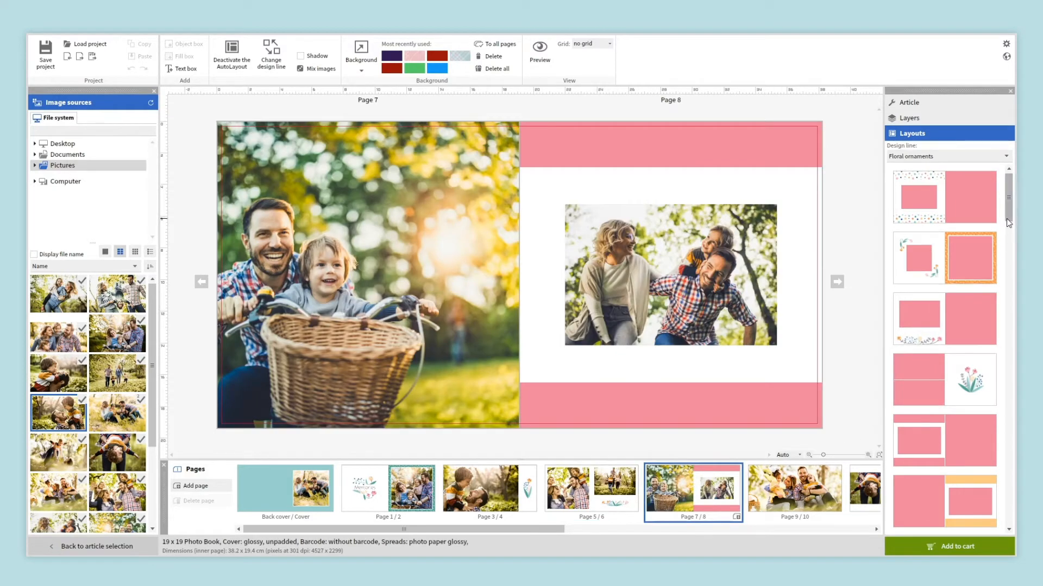
scroll(down, 3)
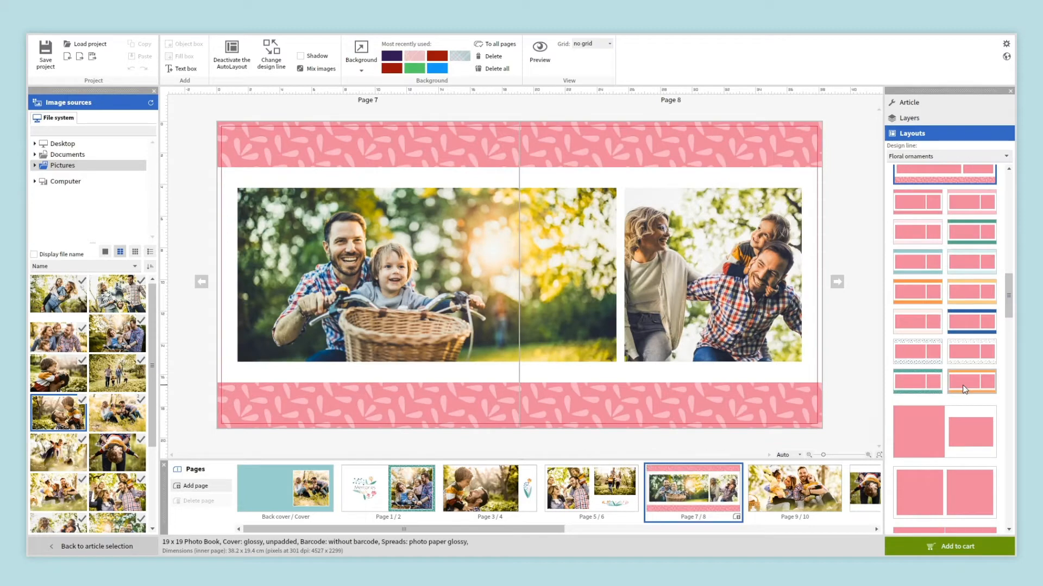
click(793, 488)
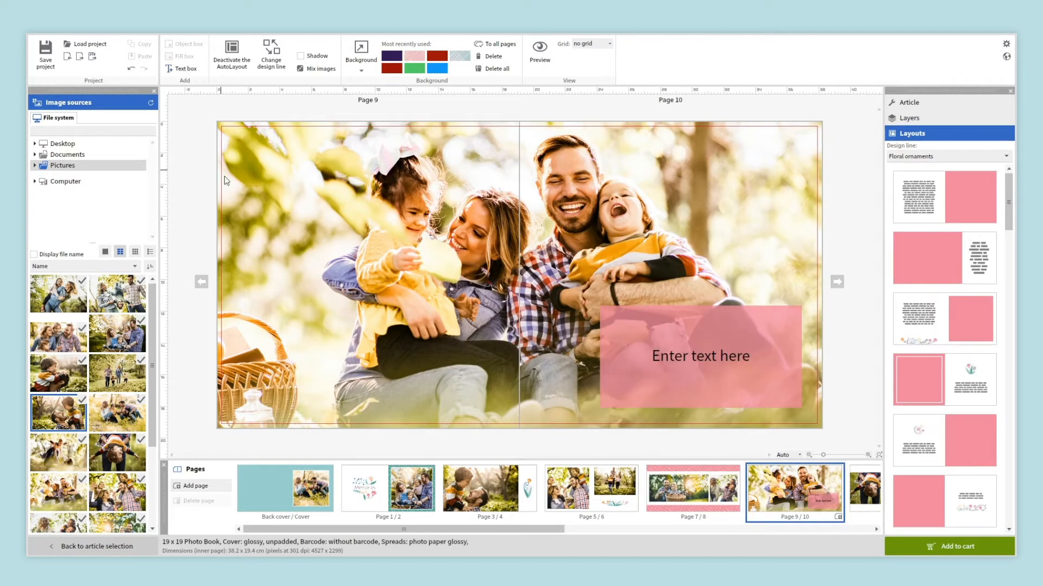
Step: Caption the pink box on page 10 with 'Spending time together' in the Bellota font
text(Spending time together)
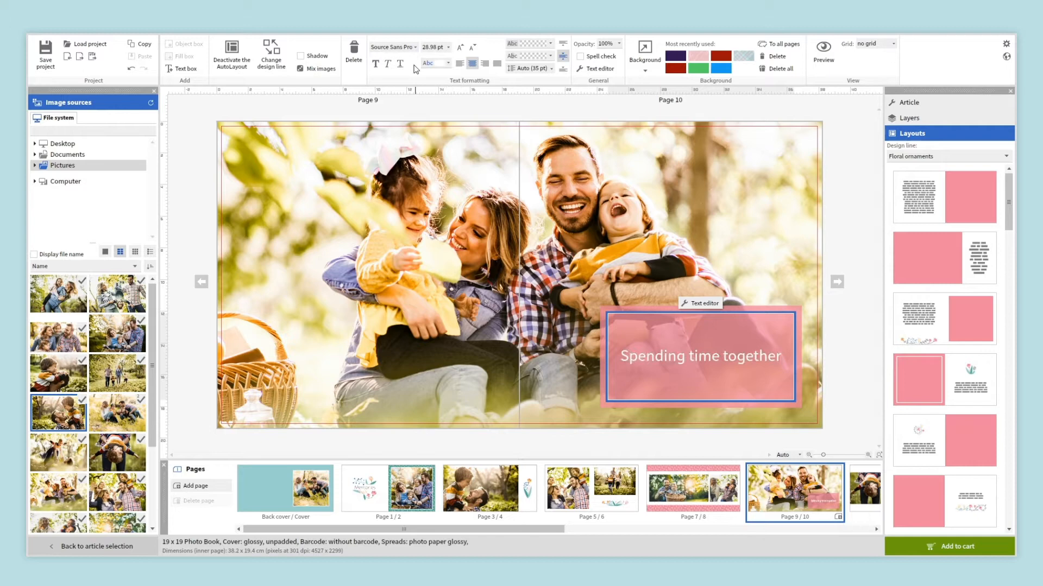
click(391, 46)
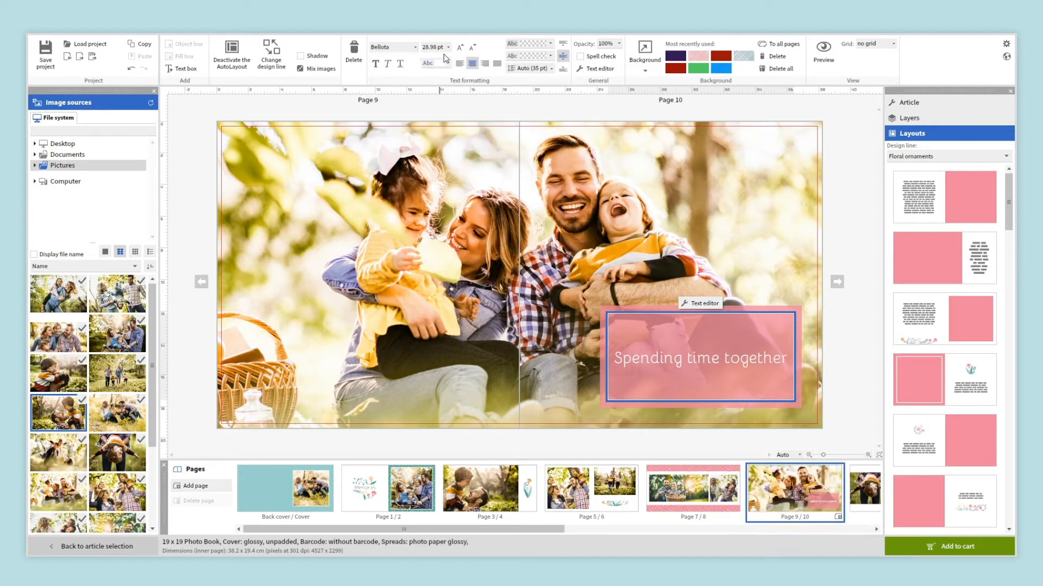
click(472, 47)
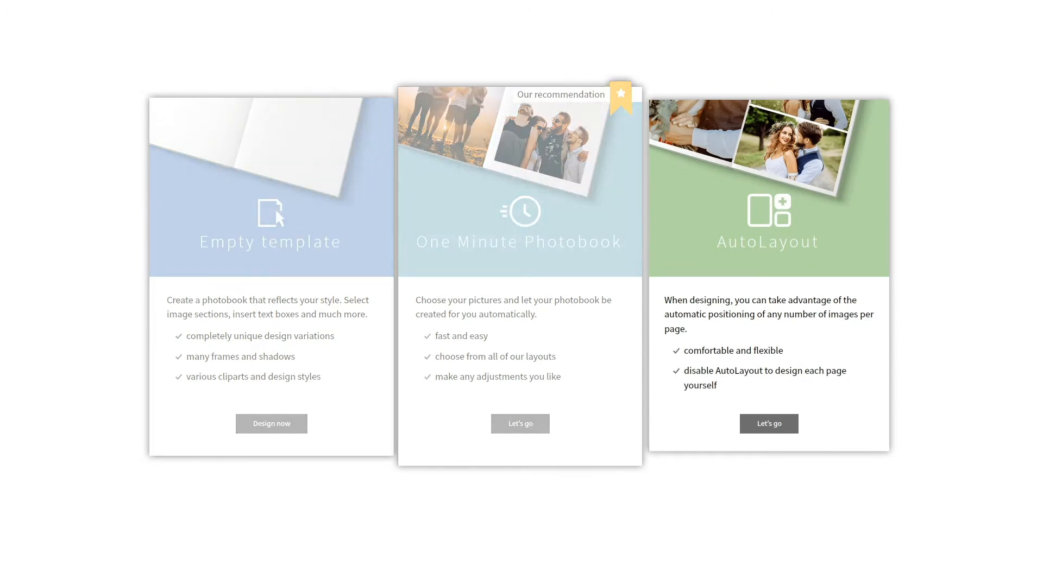
Step: Filter AutoLayout design lines to Wedding, pick one and create the book with 52 pages
scroll(down, 3)
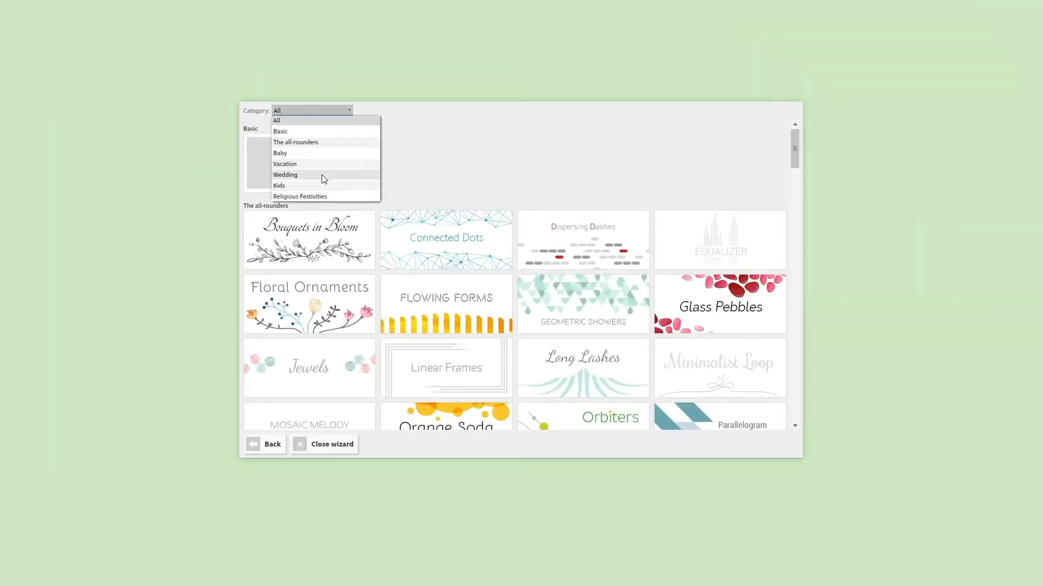
click(285, 175)
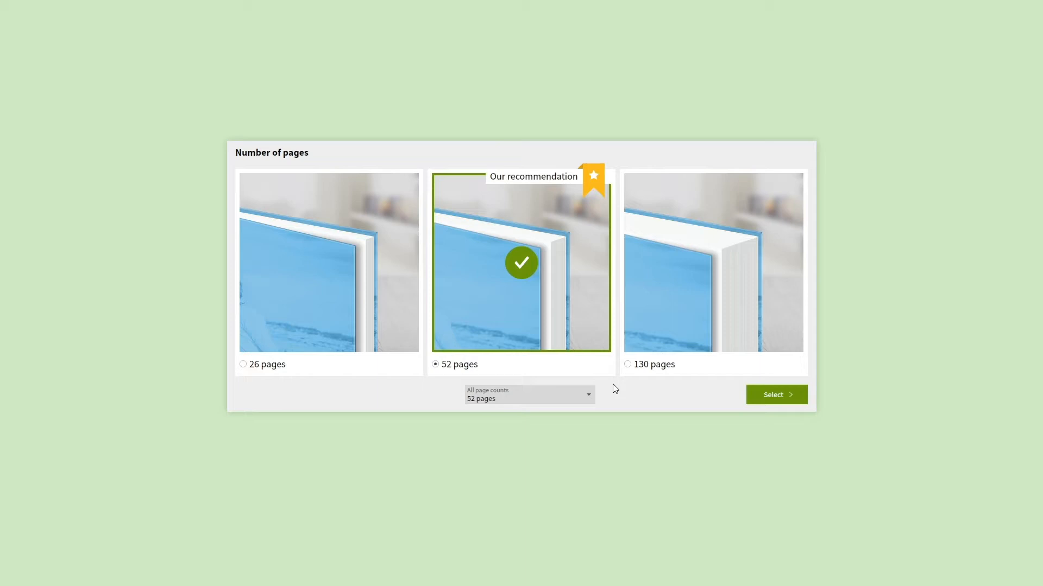
click(775, 394)
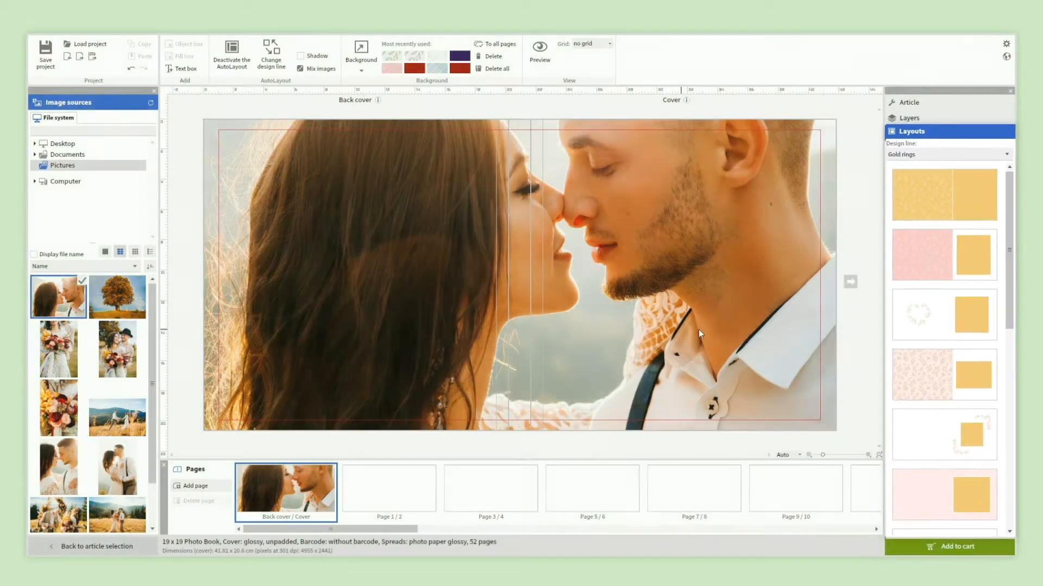
Step: Apply a patterned back-cover layout, lay out the next spread and bring up the design line choices
scroll(down, 3)
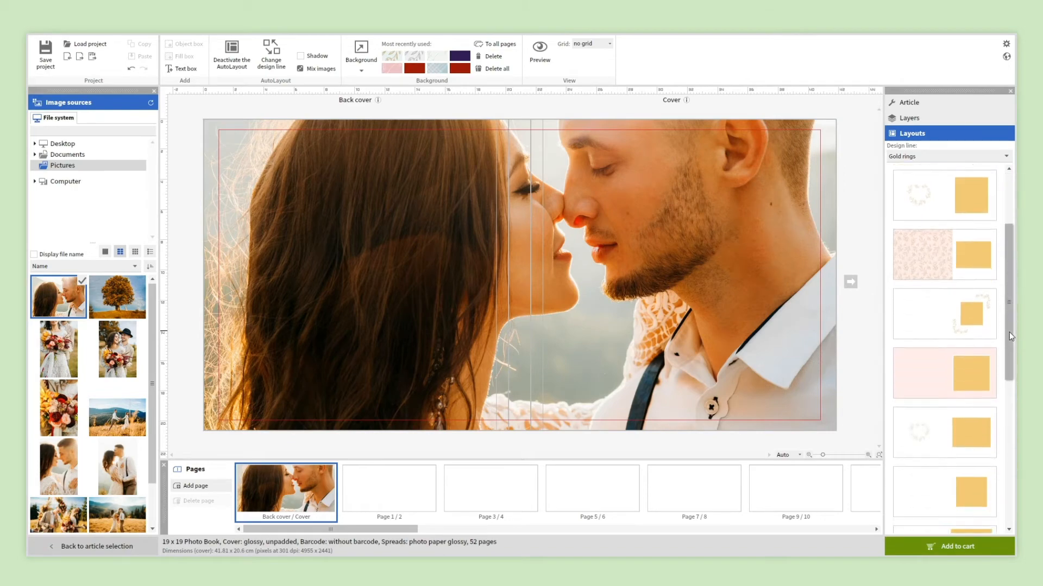
click(942, 257)
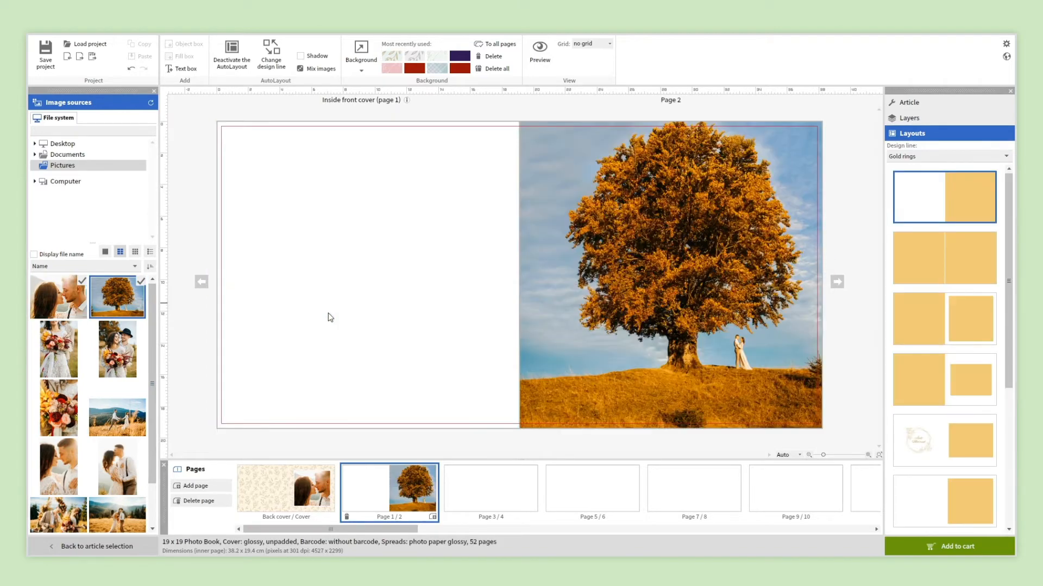
scroll(down, 3)
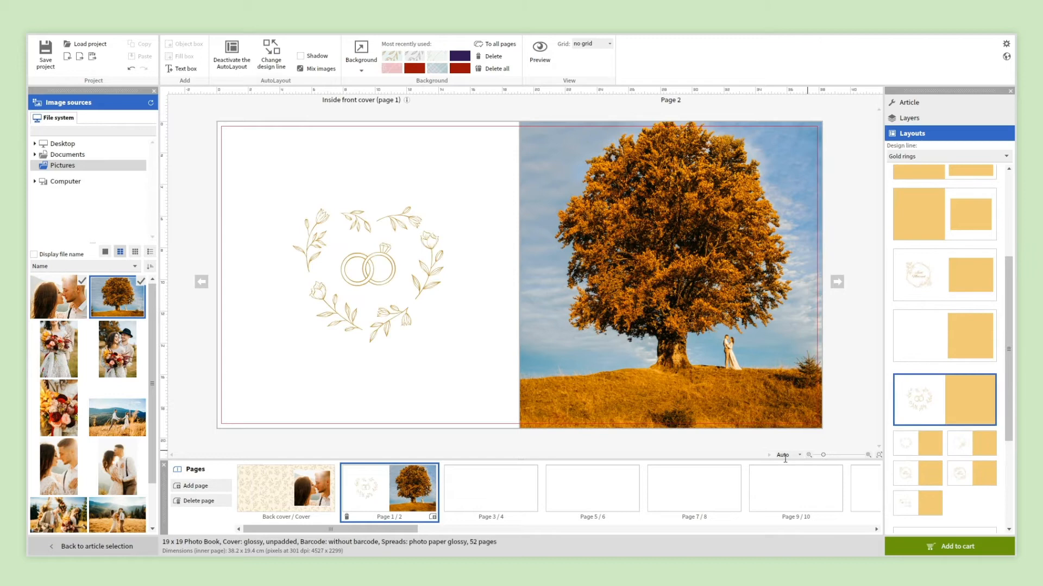
click(490, 488)
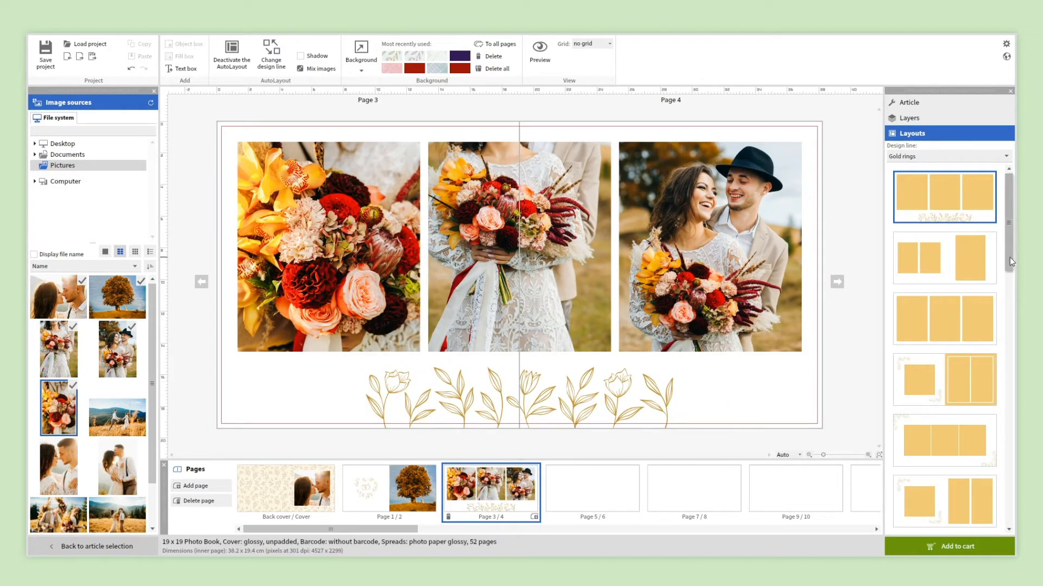
click(944, 314)
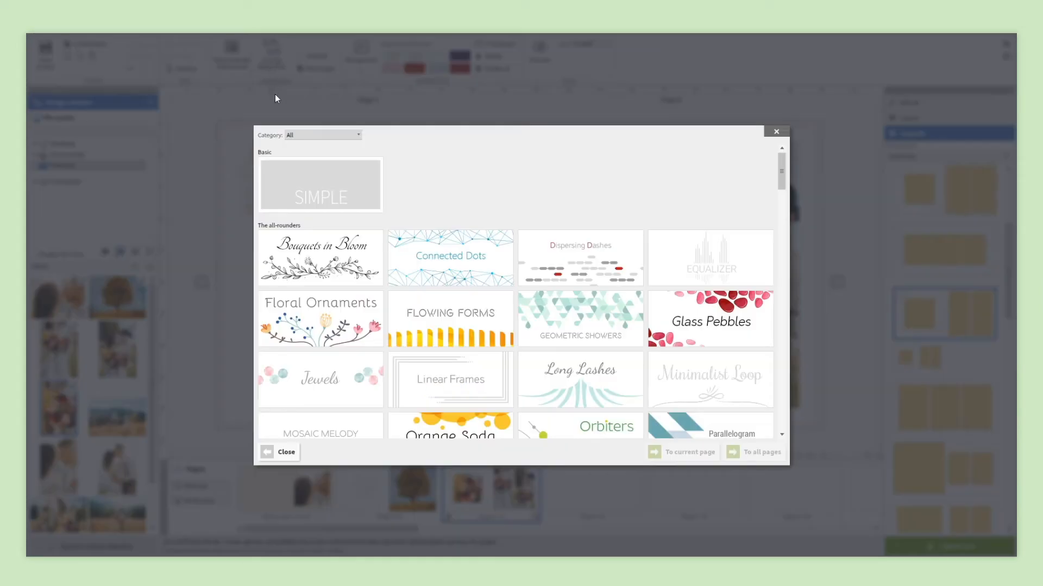
Step: Browse the Wedding design lines, close the chooser and move to blank spread 5/6
click(321, 135)
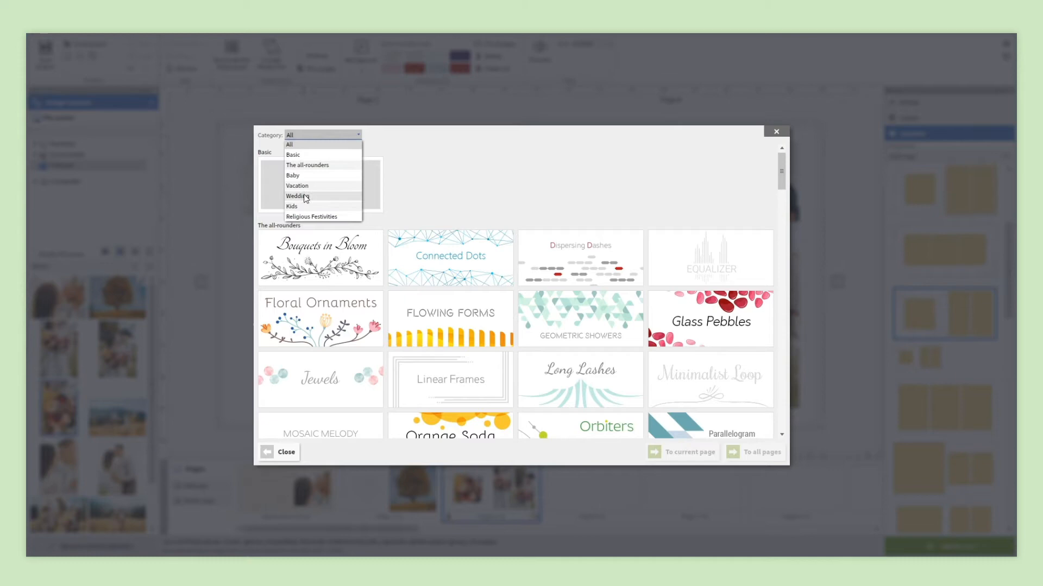
click(296, 195)
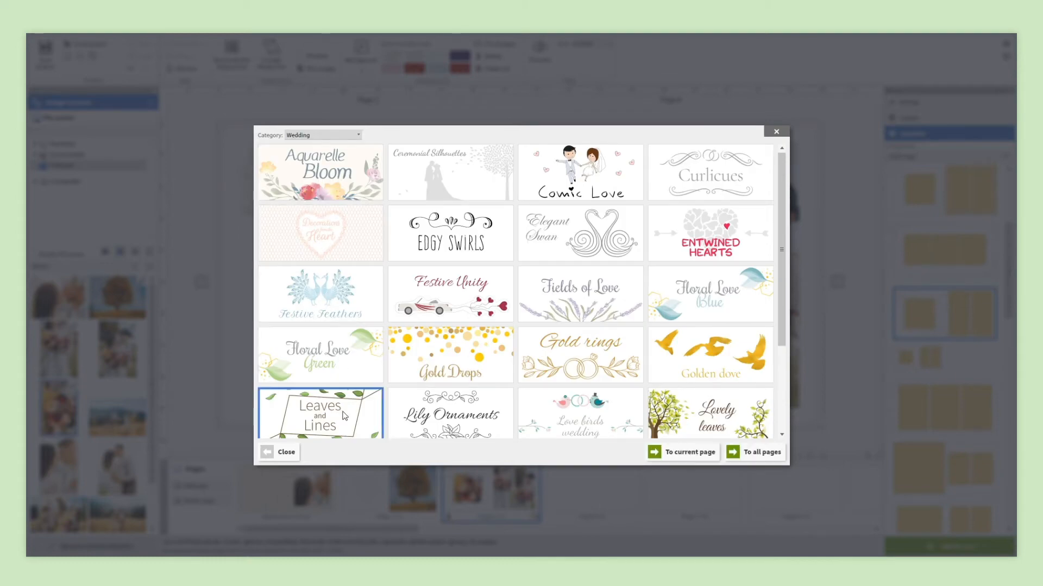
click(690, 452)
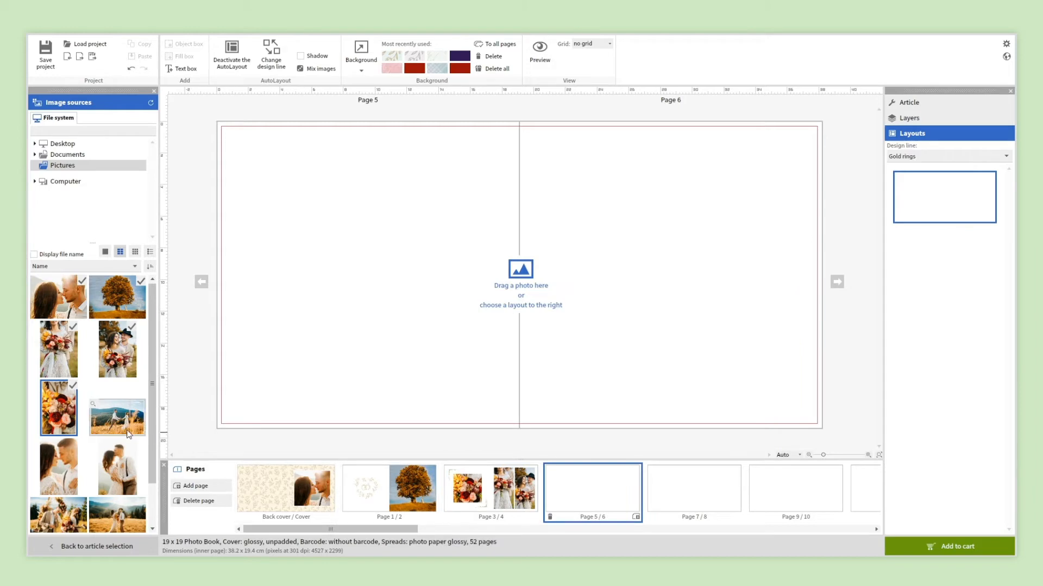
Step: Place photos onto pages 5 and 6 and mirror the wide landscape photo horizontally
drag(116, 417, 520, 273)
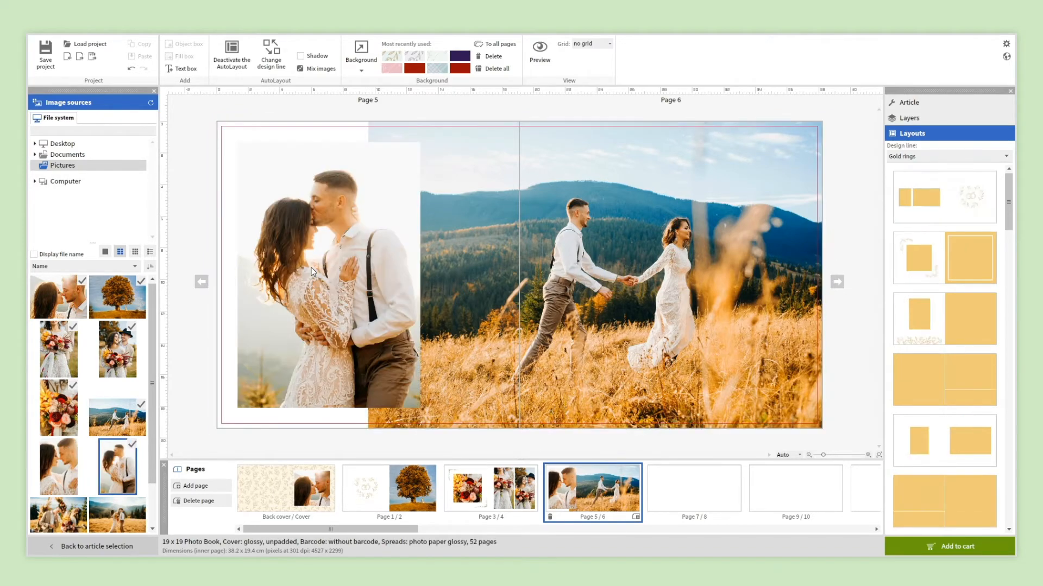
click(592, 299)
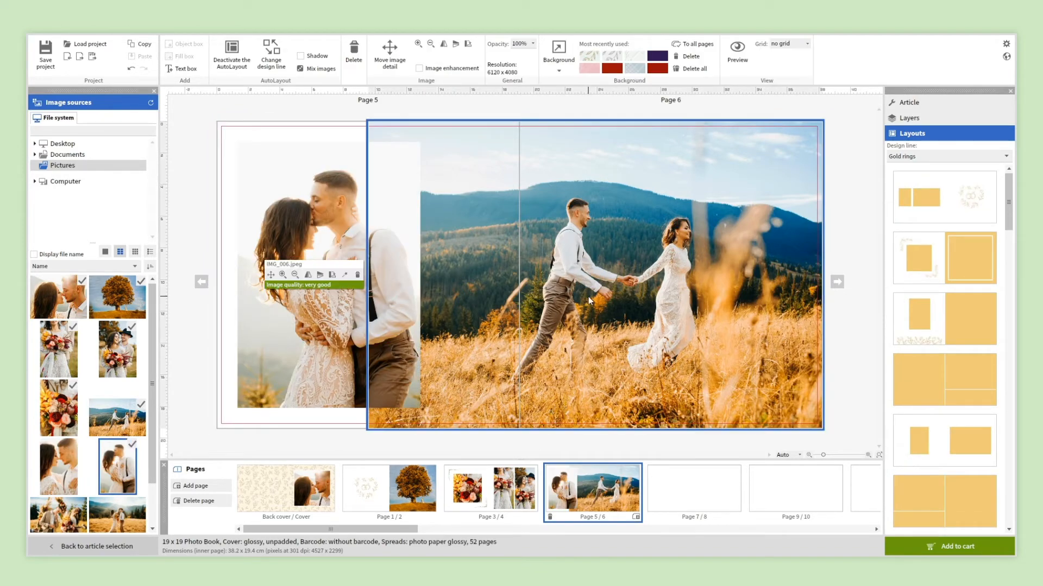
click(307, 275)
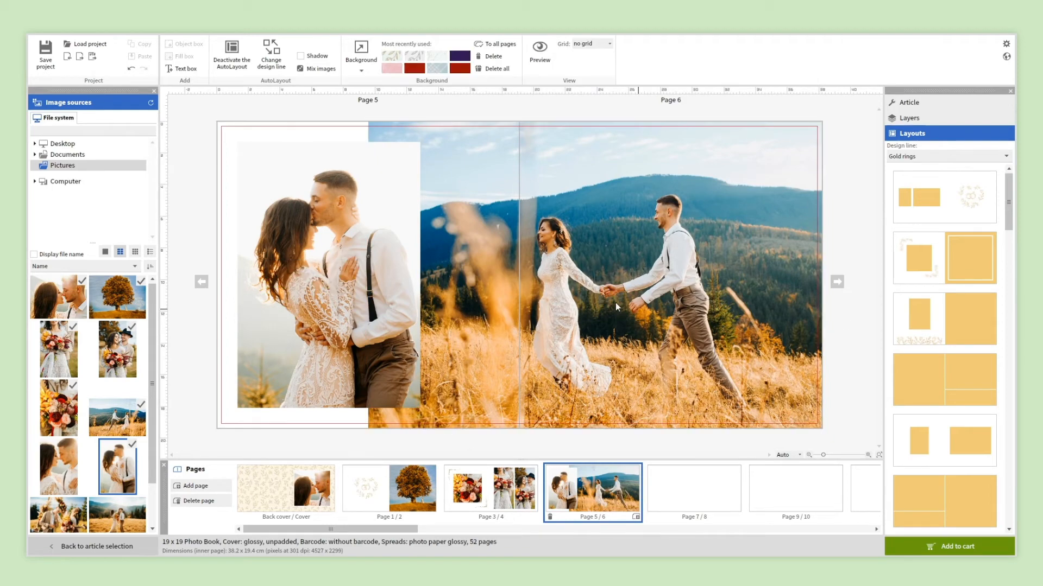
Step: Switch the spread background to a texture and lay out spread 7/8 with the Just Married emblem
click(361, 57)
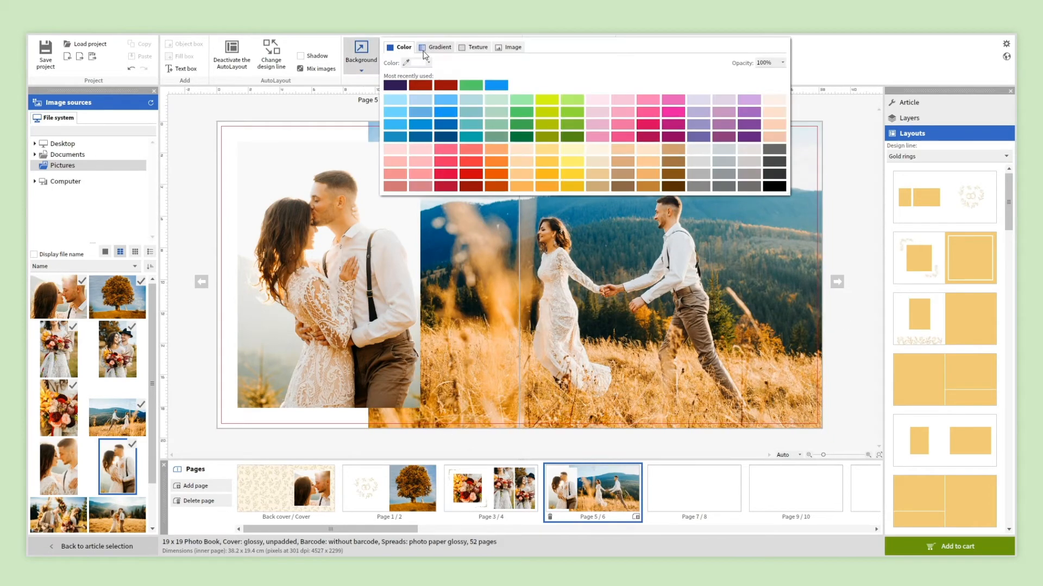
click(476, 47)
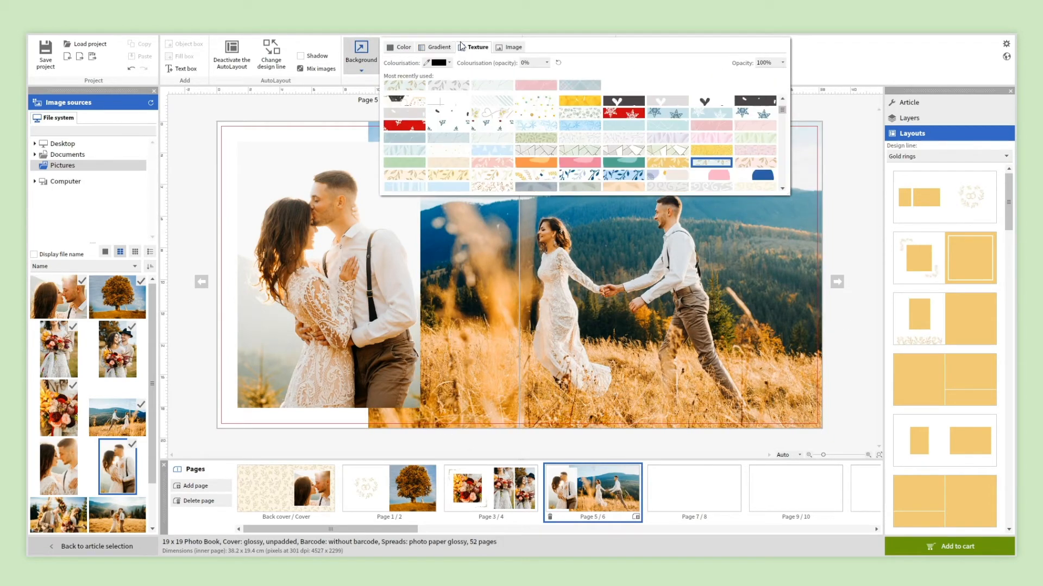
click(710, 161)
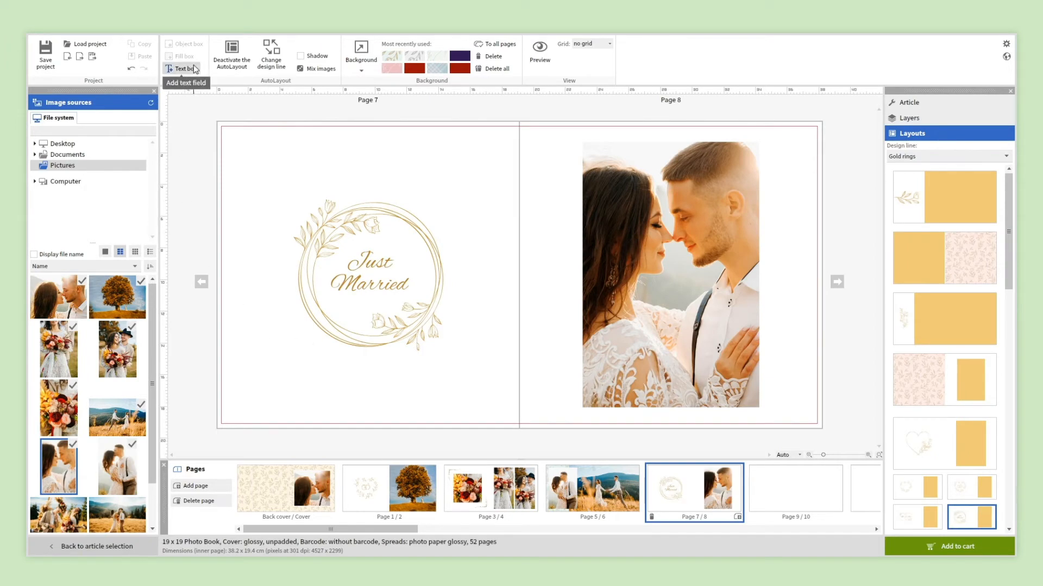
Step: Apply a ring-clipart text layout to 7/8 with 'Anna & David' and 'A day to remember', then move to 9/10
click(971, 488)
text(Anna & David)
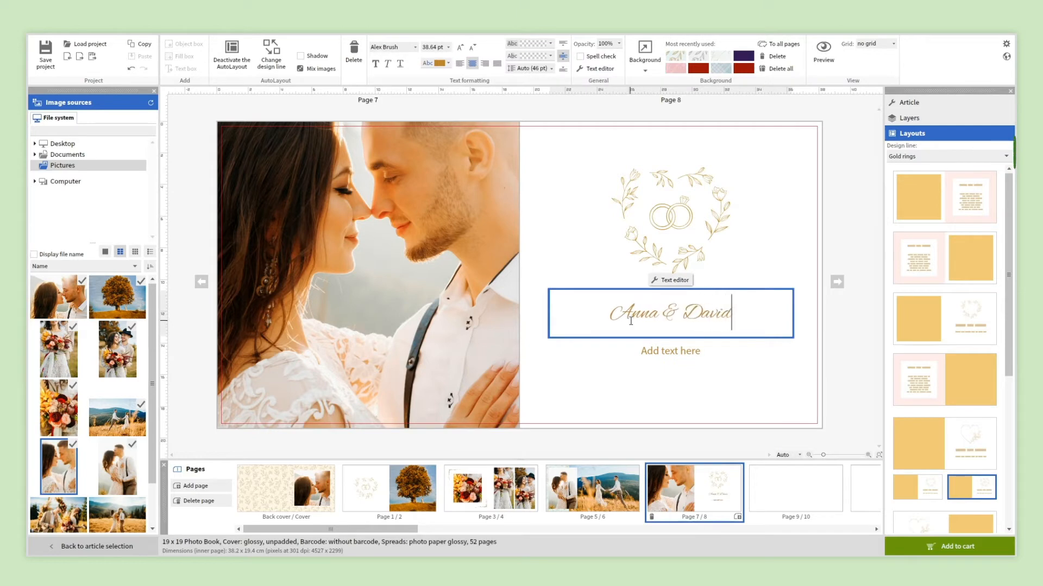
click(670, 350)
text(A day to remember)
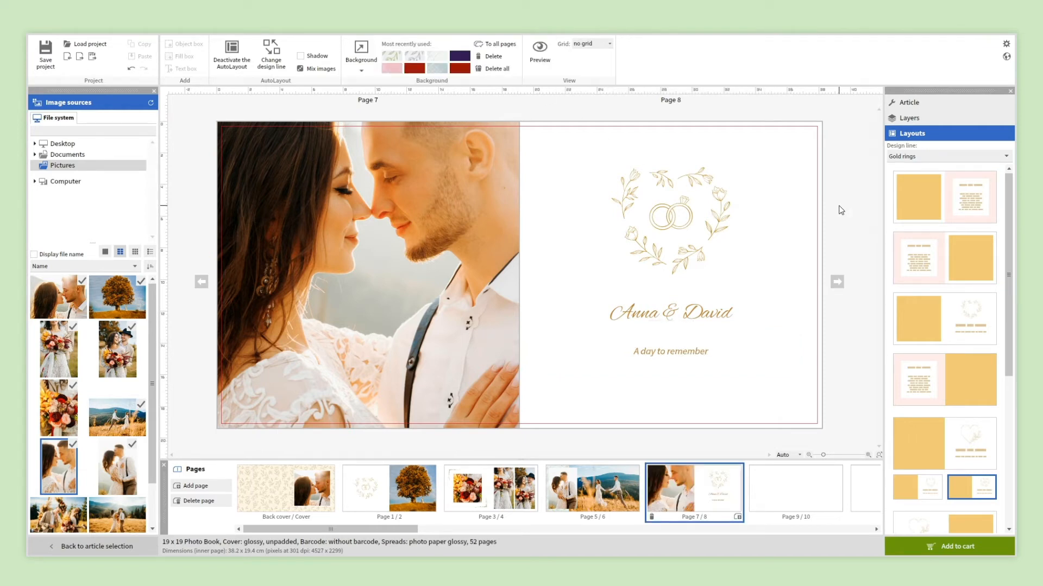
click(795, 491)
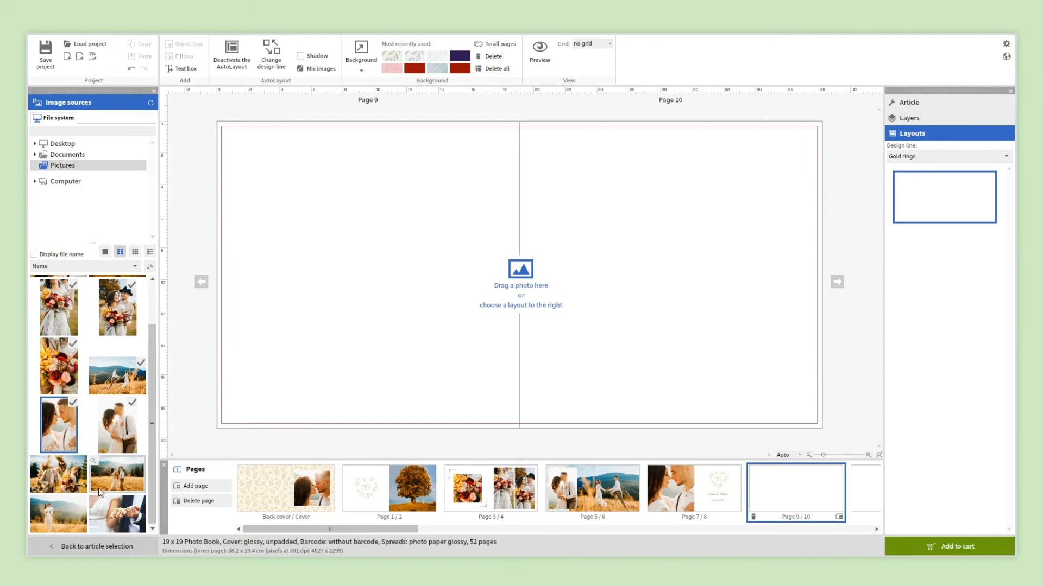
Step: Fill pages 9/10 with three couple photos in a clipart layout and shuffle the photo positions
drag(117, 475, 519, 279)
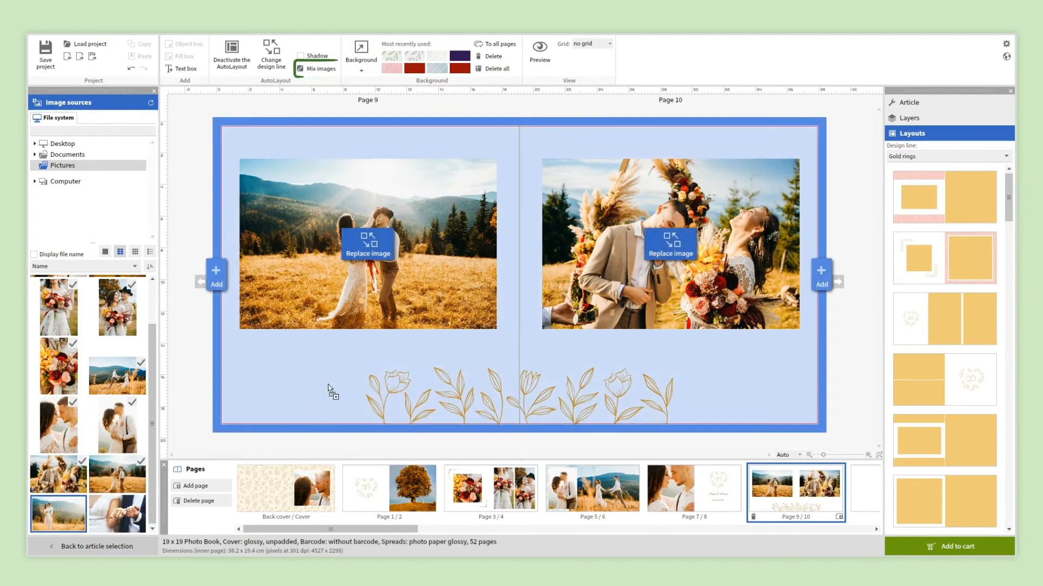
click(943, 259)
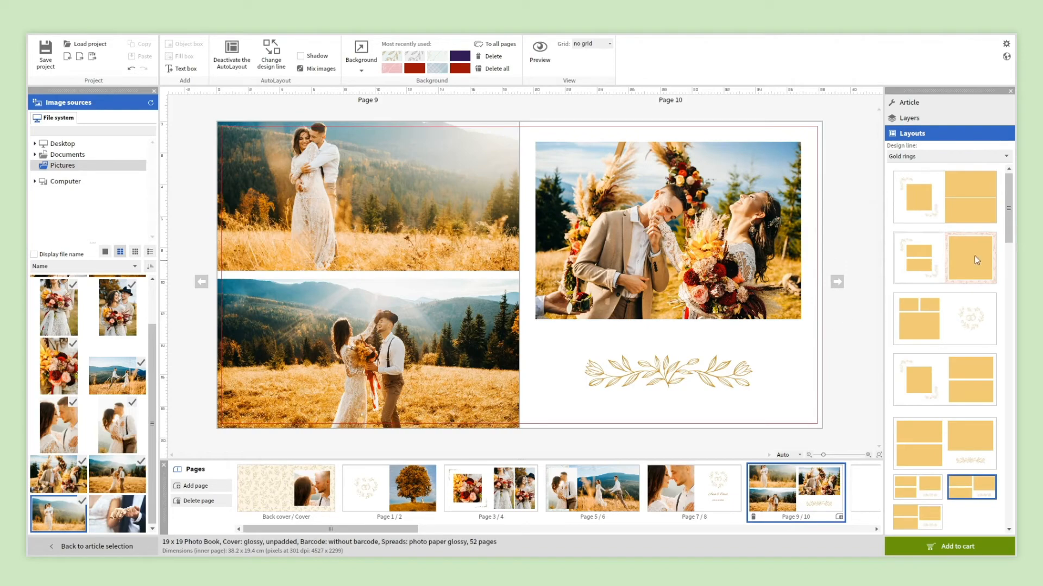
scroll(down, 3)
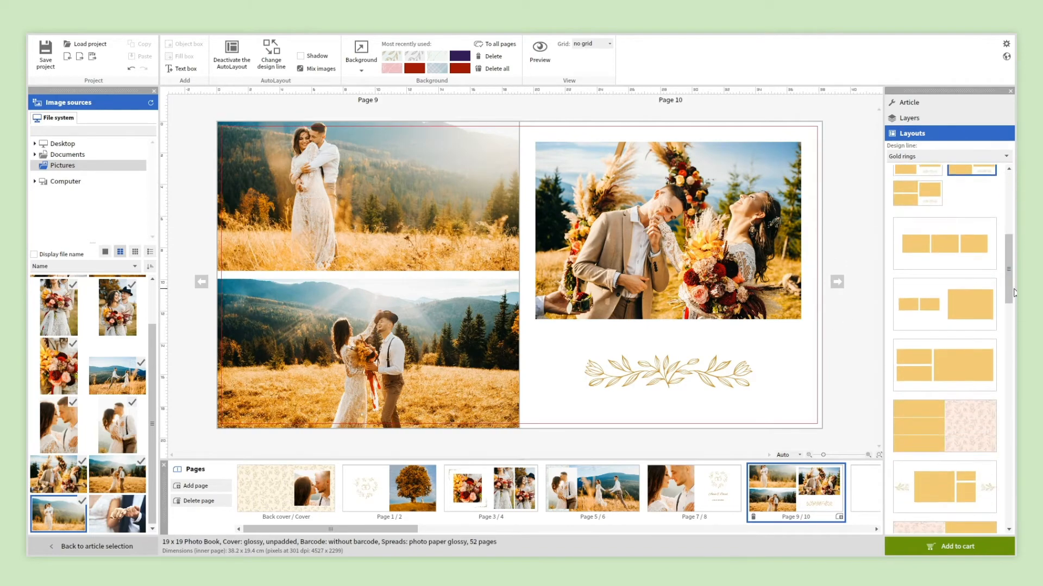
click(943, 301)
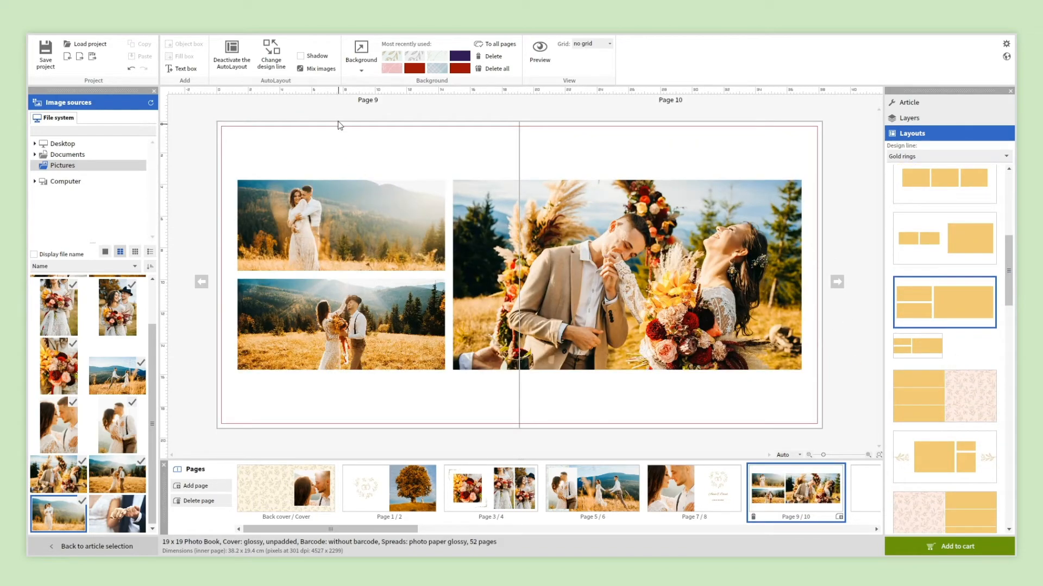
click(300, 68)
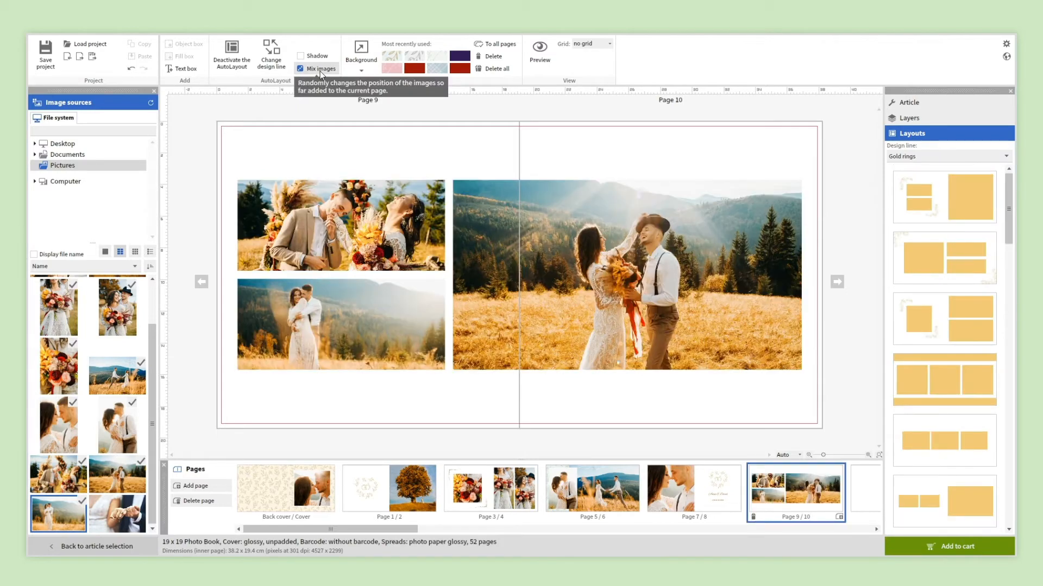
click(321, 69)
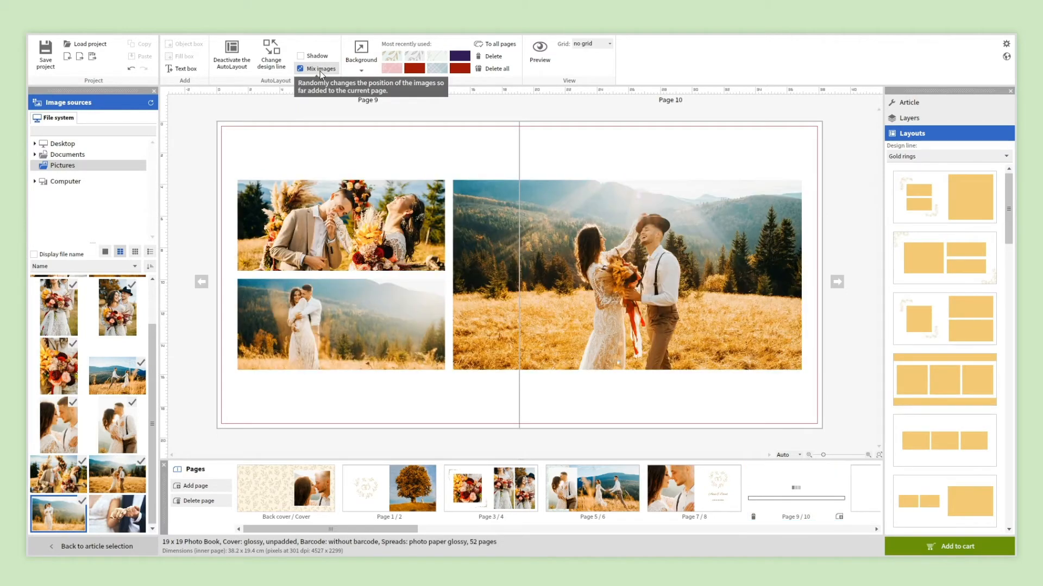
Step: Drag the 9/10 spread ahead of 7/8 so the photo spread becomes pages 7/8
click(795, 488)
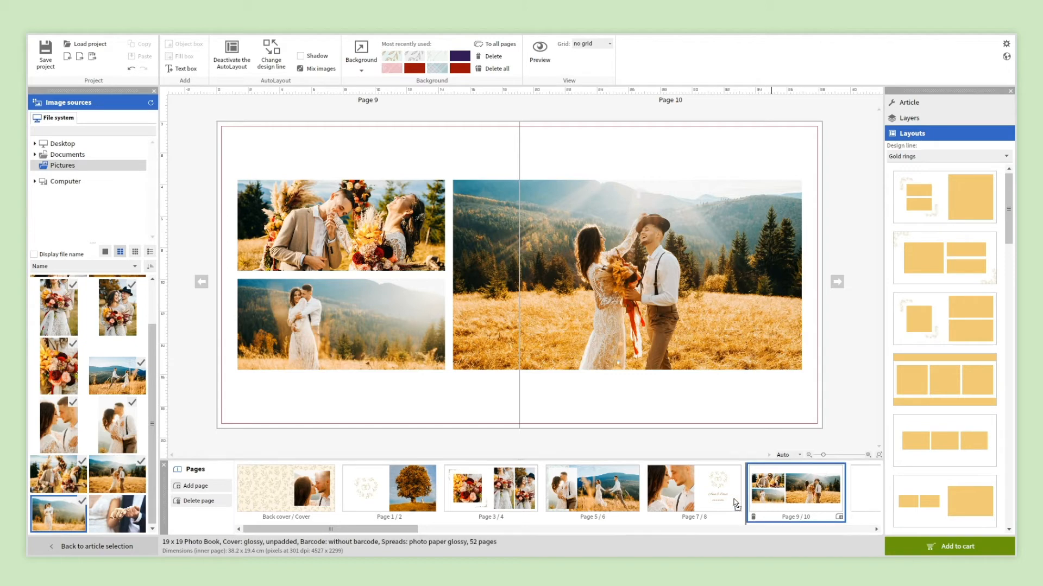
click(693, 489)
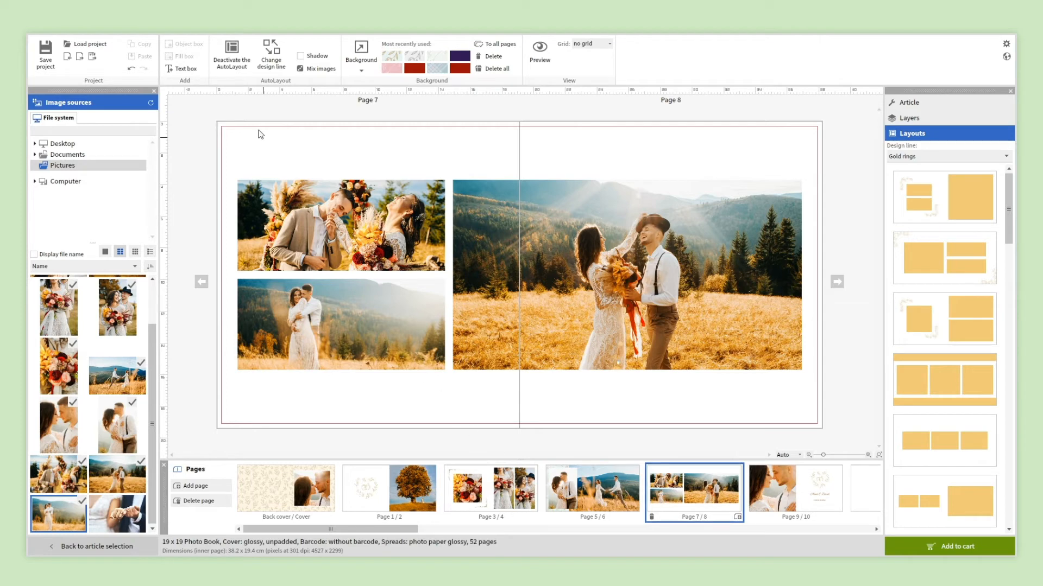
Step: Deactivate AutoLayout and enlarge the large couple photo to fill page 8
click(231, 49)
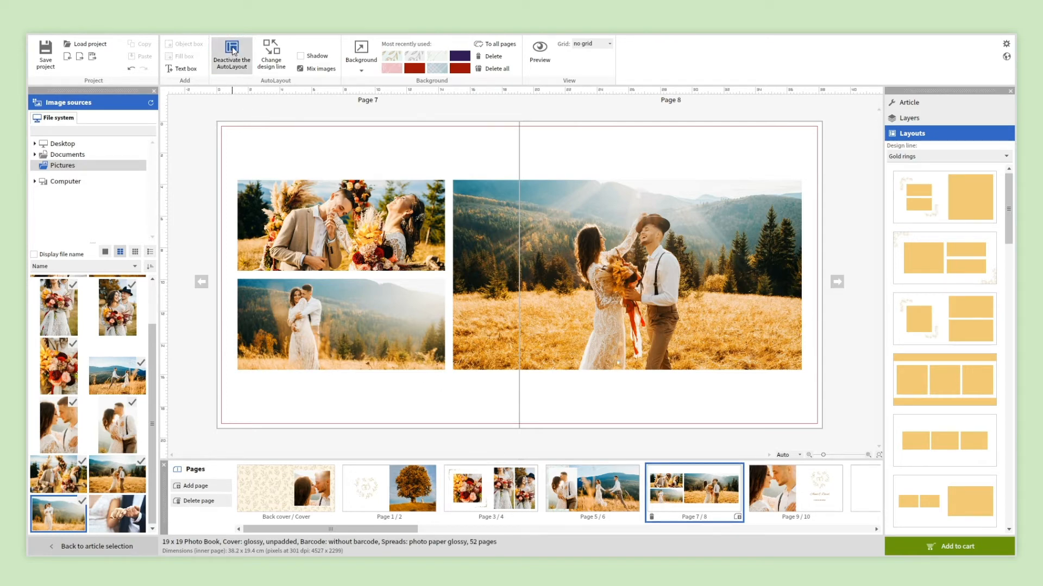
click(231, 56)
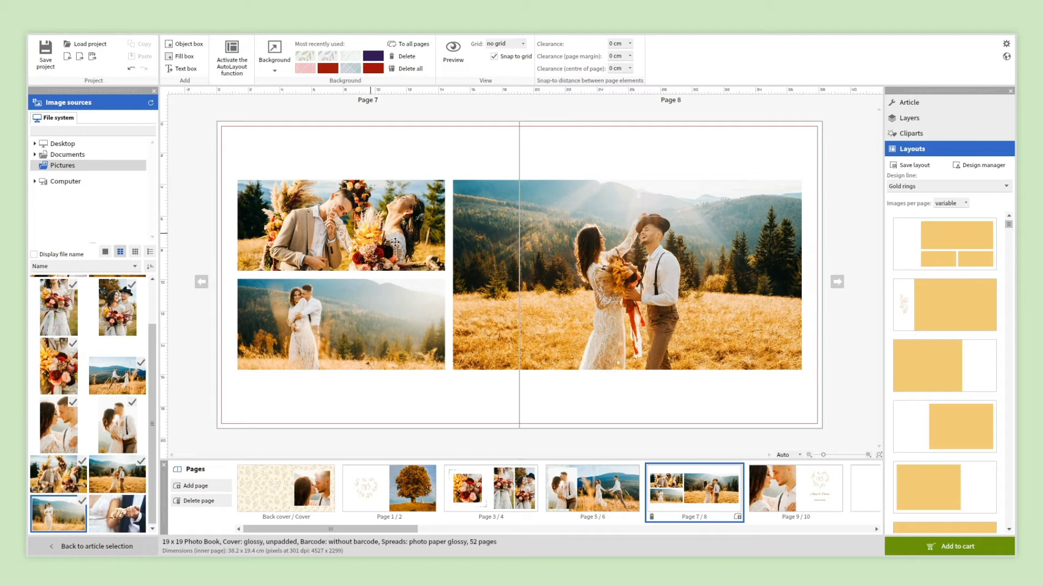
click(625, 273)
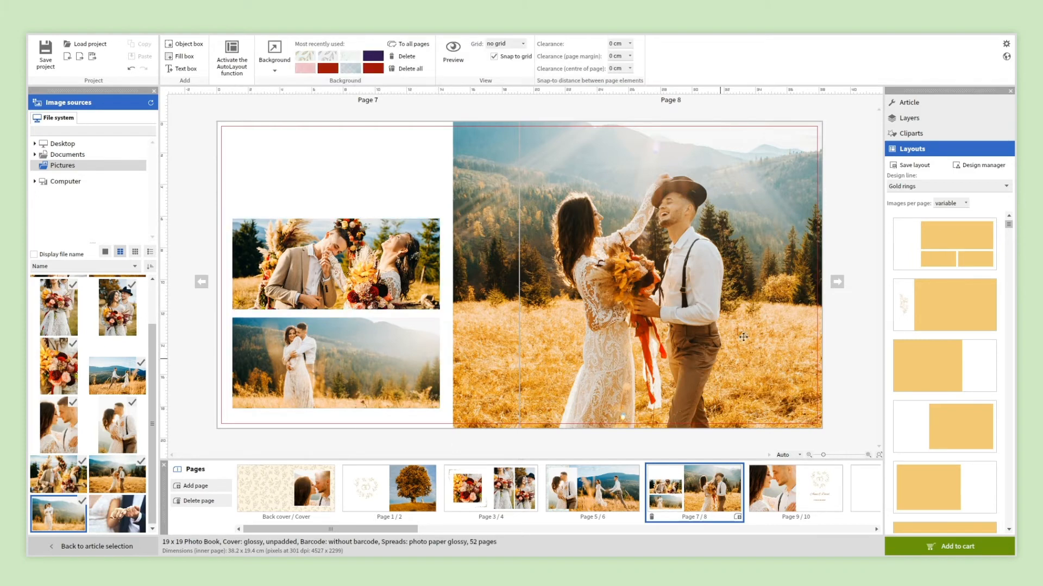
Step: Add a leafy Wedding clipart ornament above the left photos on page 7
click(911, 132)
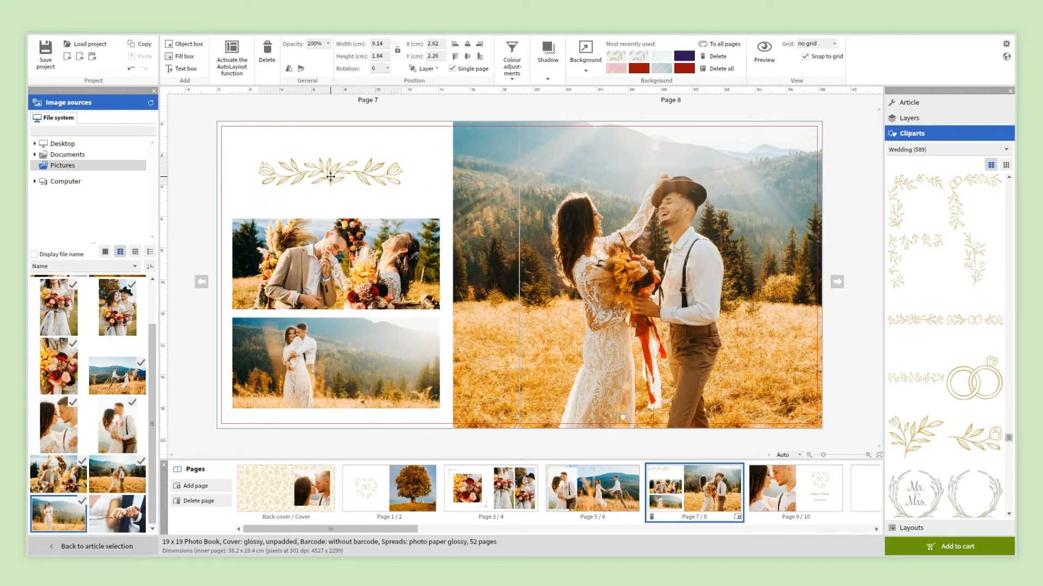
click(336, 263)
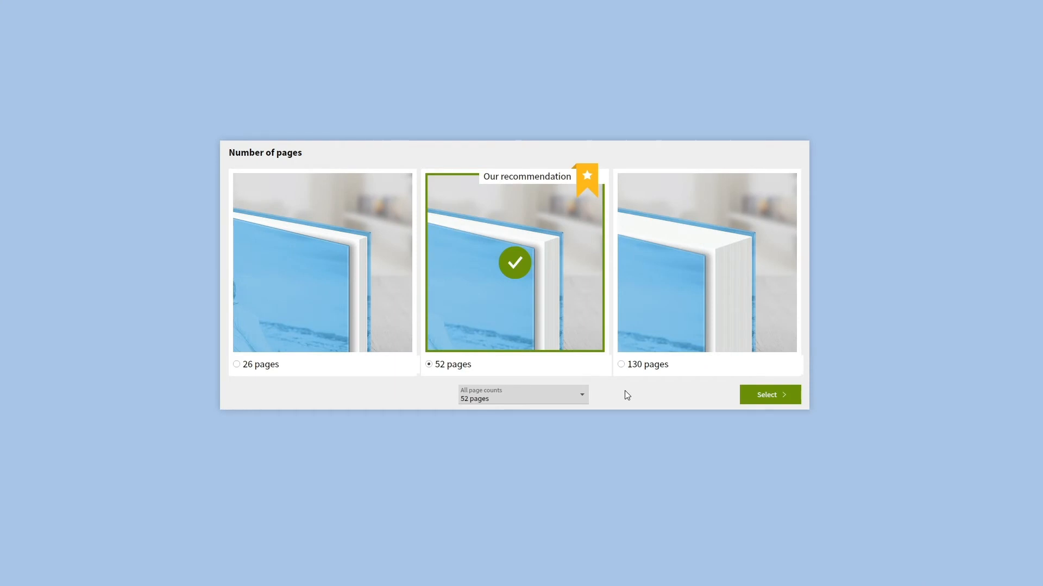
Step: Confirm the recommended 52-page size for the new 19x19 photo book
click(769, 394)
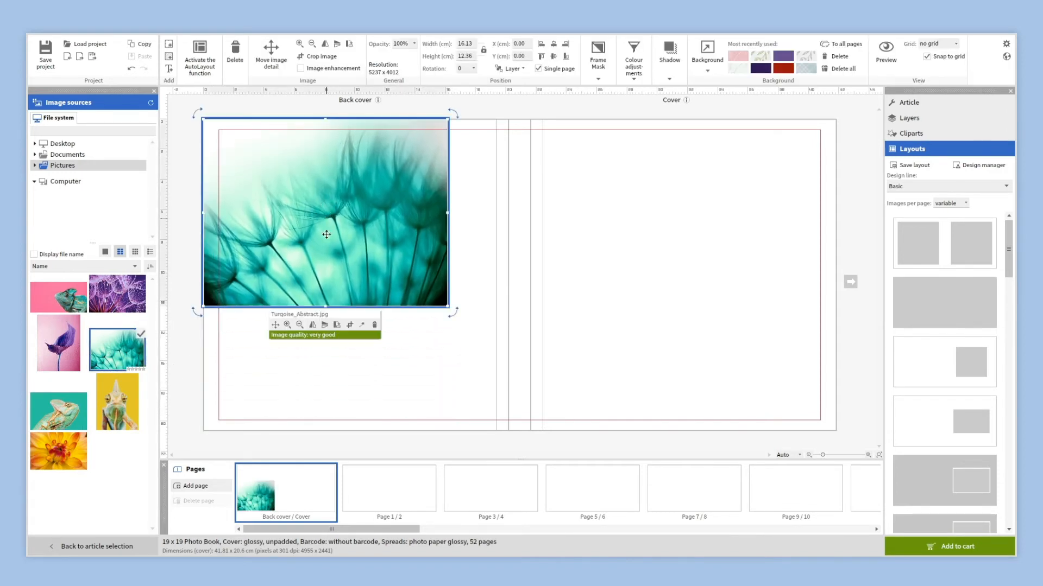
Step: Stretch the turquoise dandelion photo across the full cover spread, then go to pages 1/2
drag(325, 309, 337, 429)
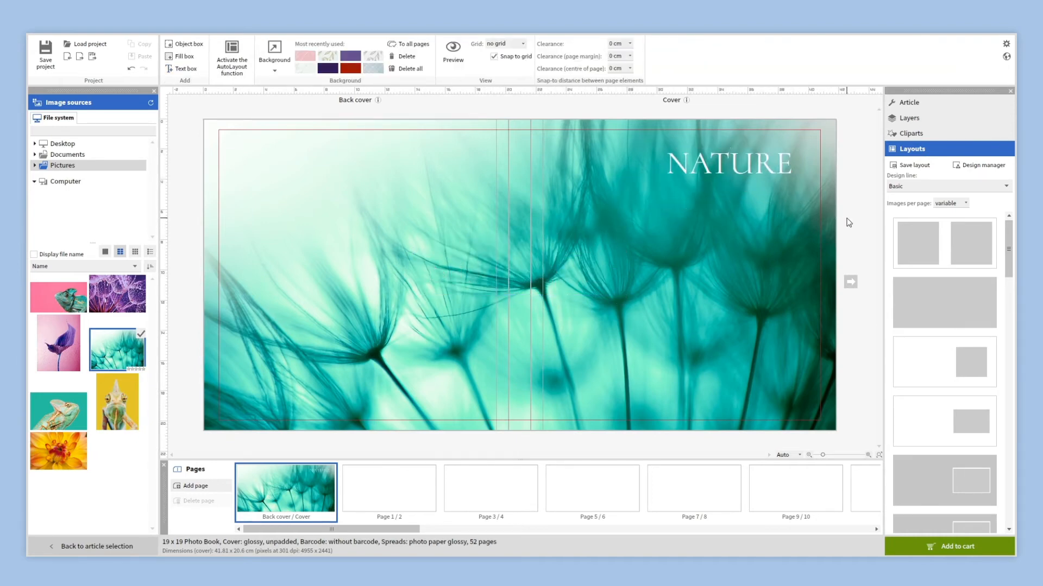
click(389, 489)
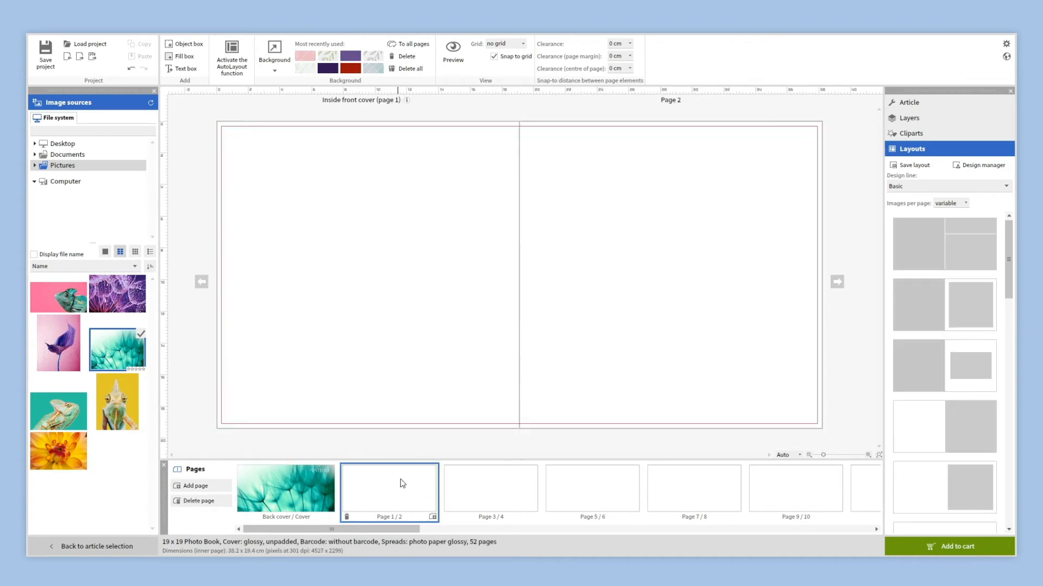
Step: Apply a two-box layout to pages 1/2 and fill the left box with the pink leaf texture
click(943, 307)
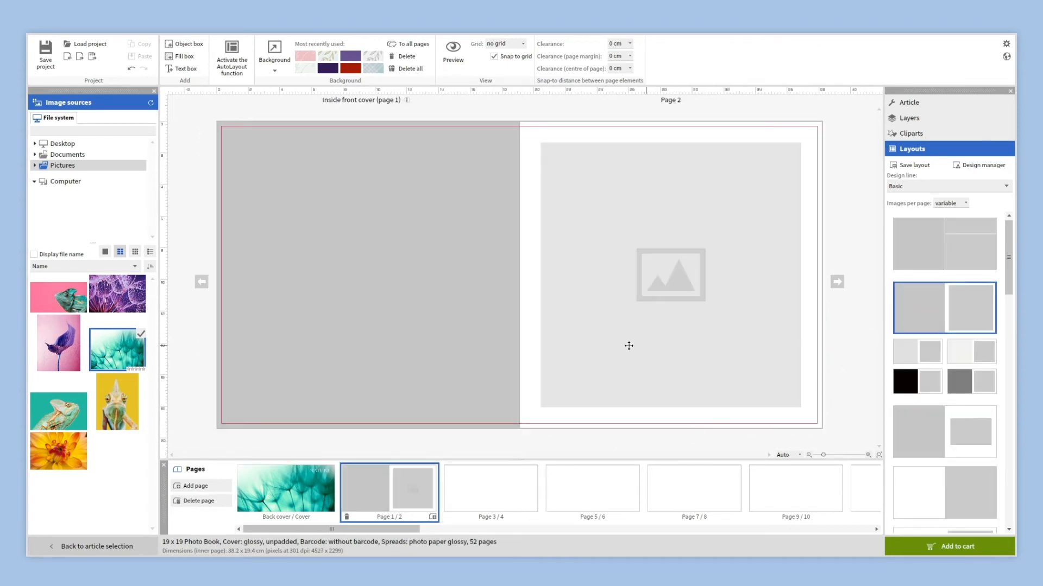
click(265, 51)
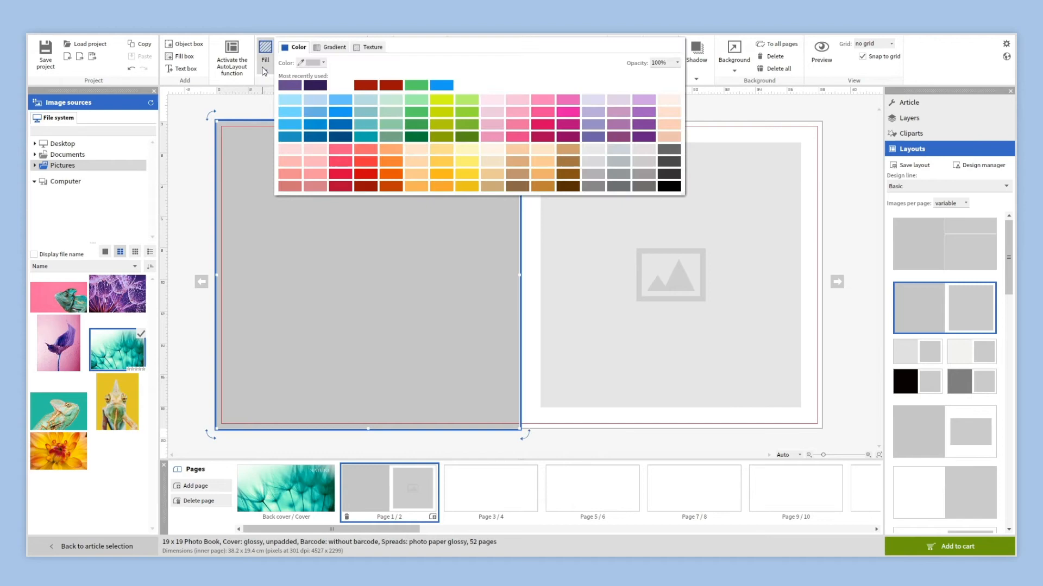
click(370, 46)
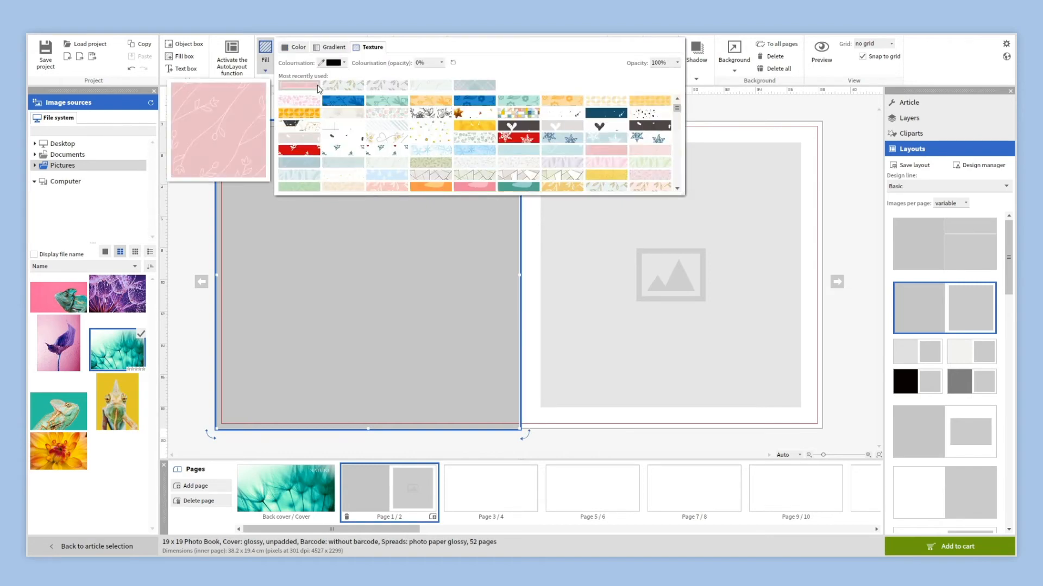
click(299, 85)
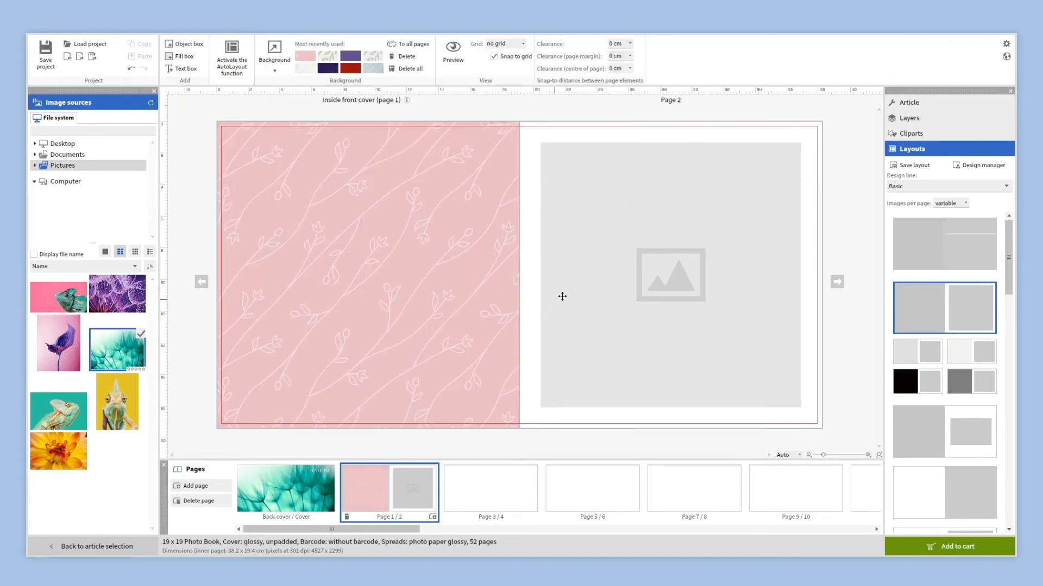
Step: Place the purple flower photo in the right box on page 2
click(670, 275)
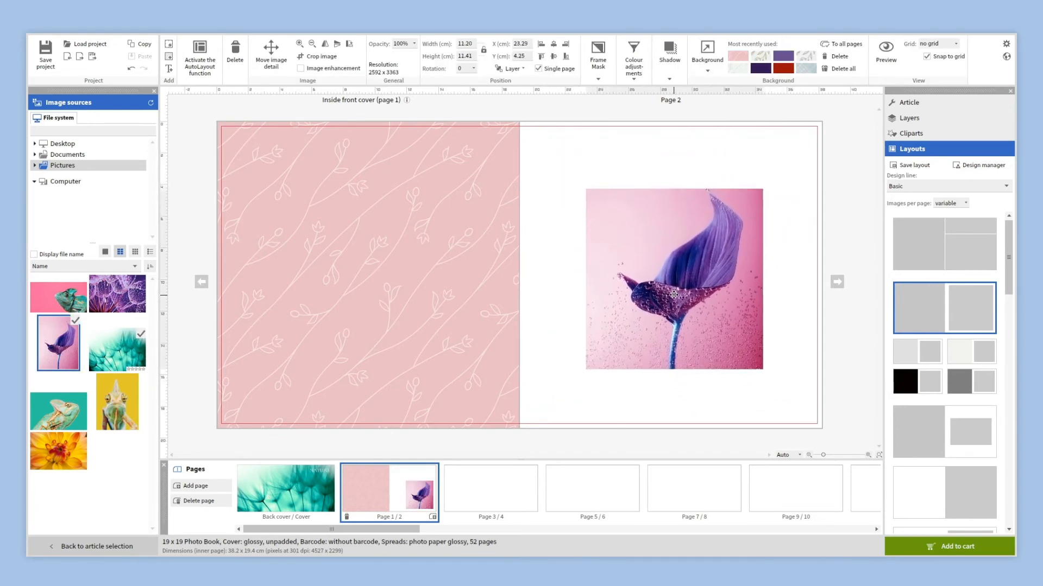
click(625, 420)
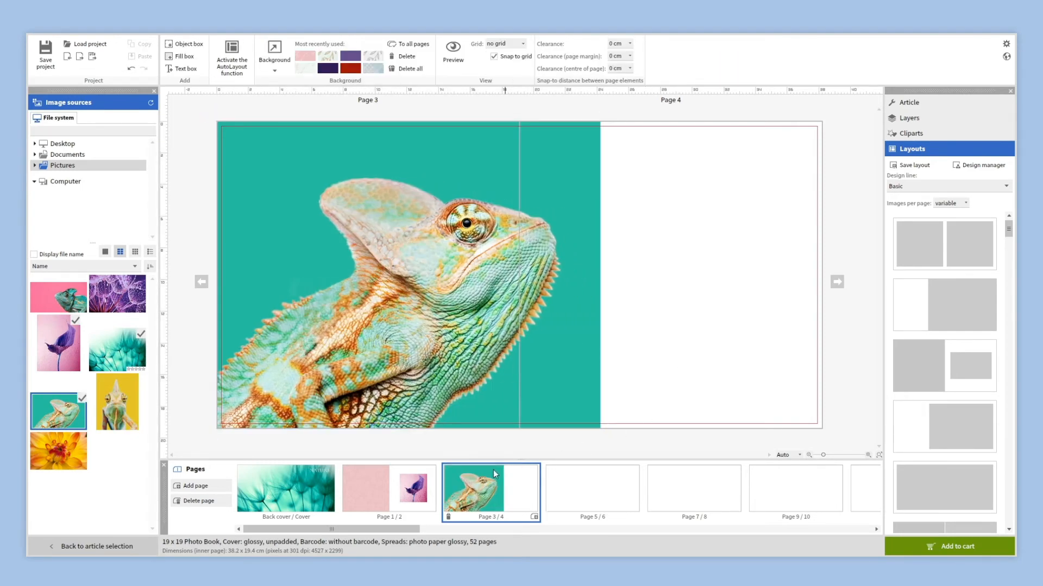
Step: Crop the purple flower on page 2 into a circle centred horizontally, then return to pages 3/4
click(389, 487)
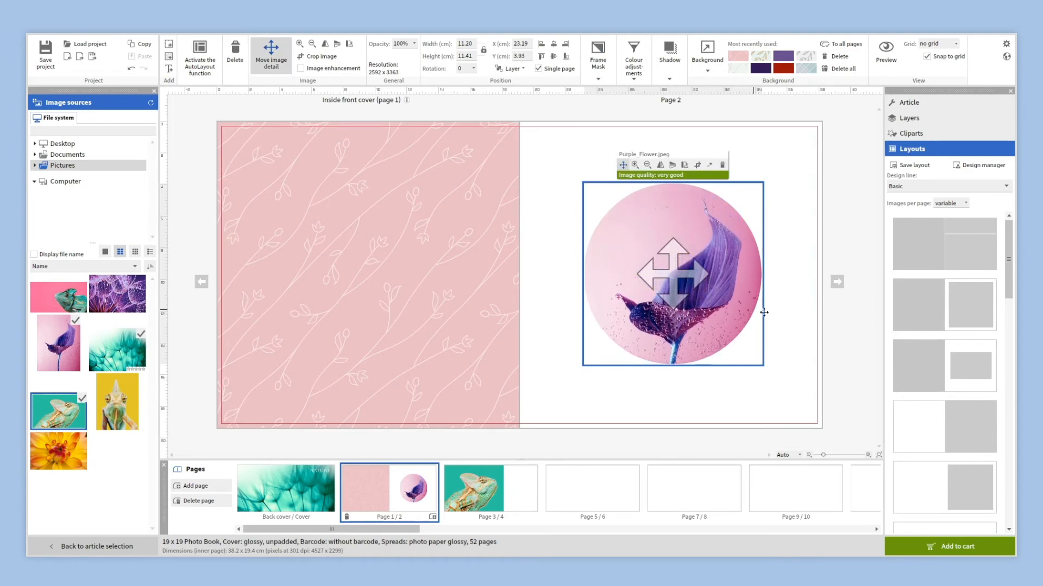
click(553, 43)
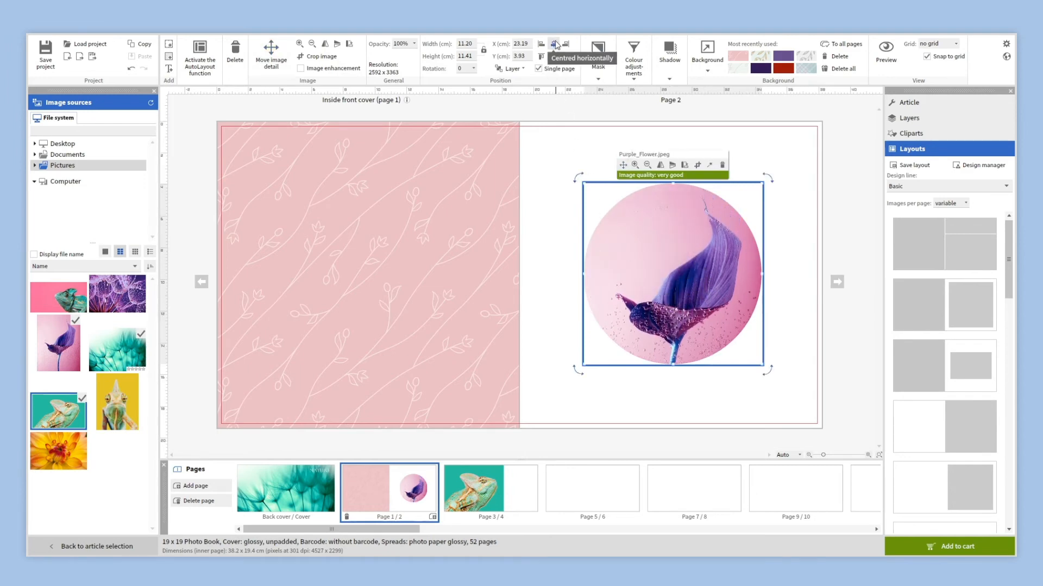
click(560, 43)
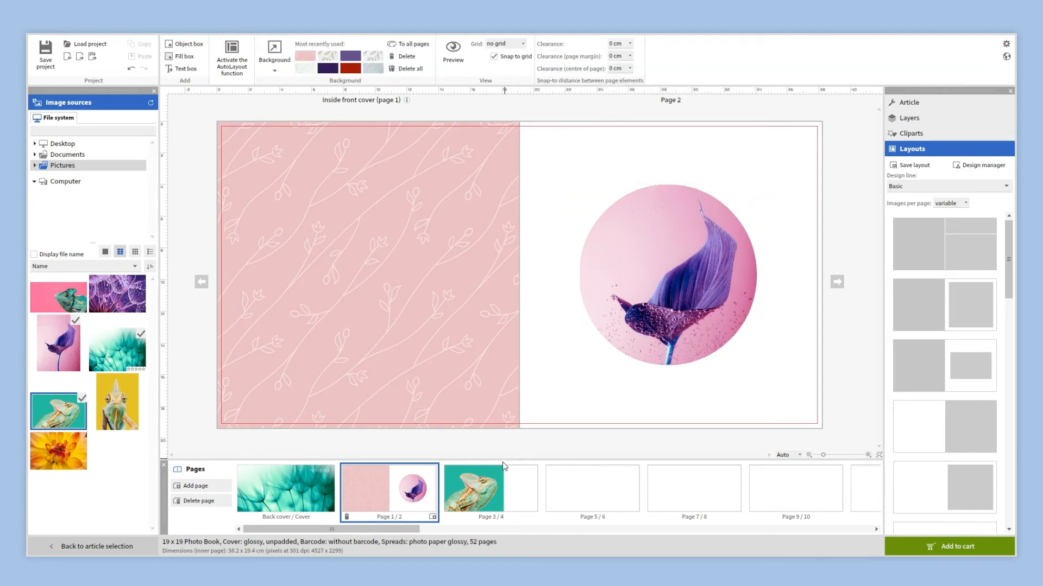
click(490, 491)
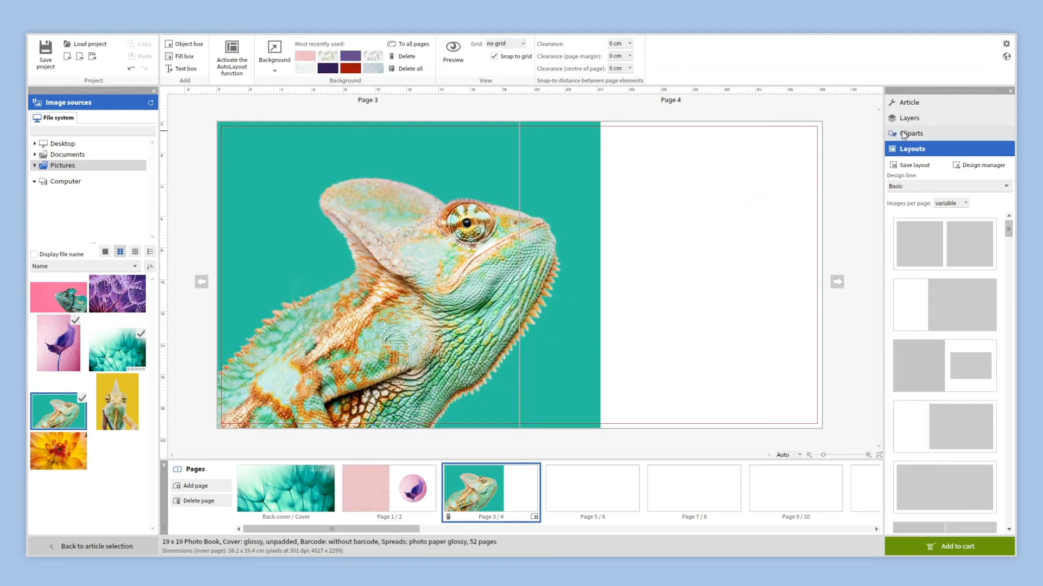
Step: Place a leafy vine from the Nature clipart on page 4, then go to blank pages 5/6
click(911, 133)
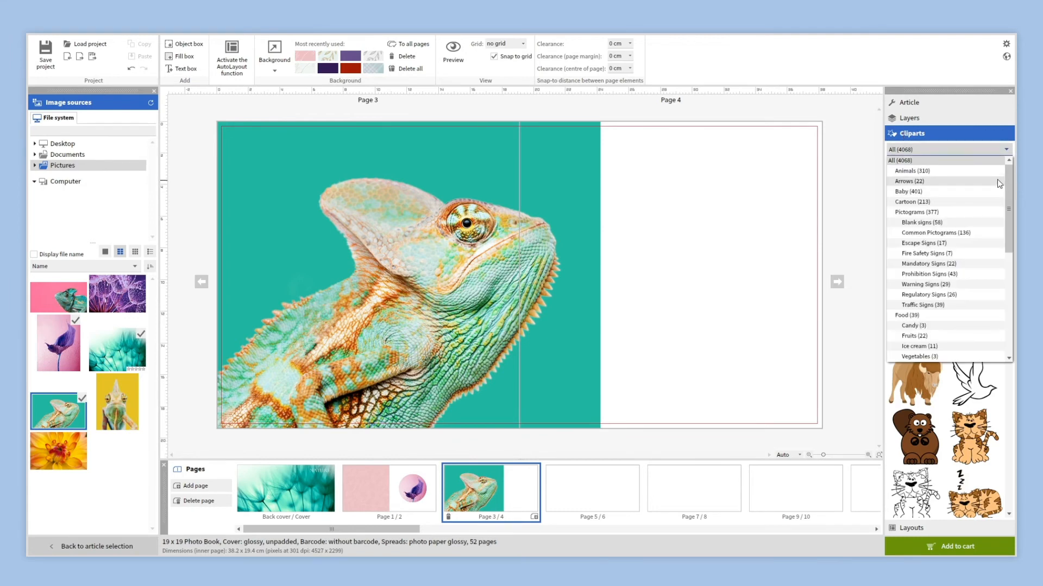
scroll(down, 3)
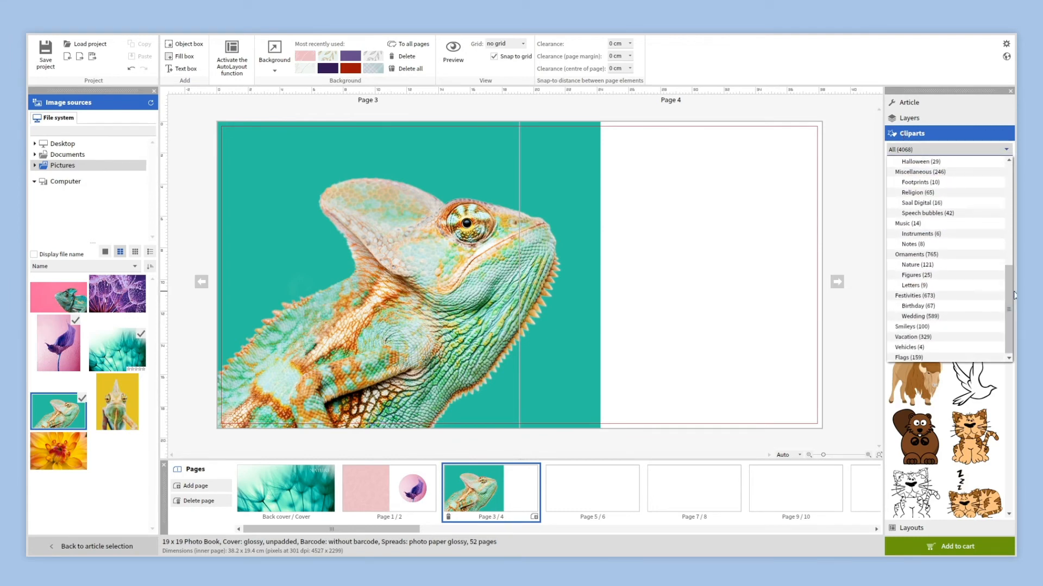
click(918, 264)
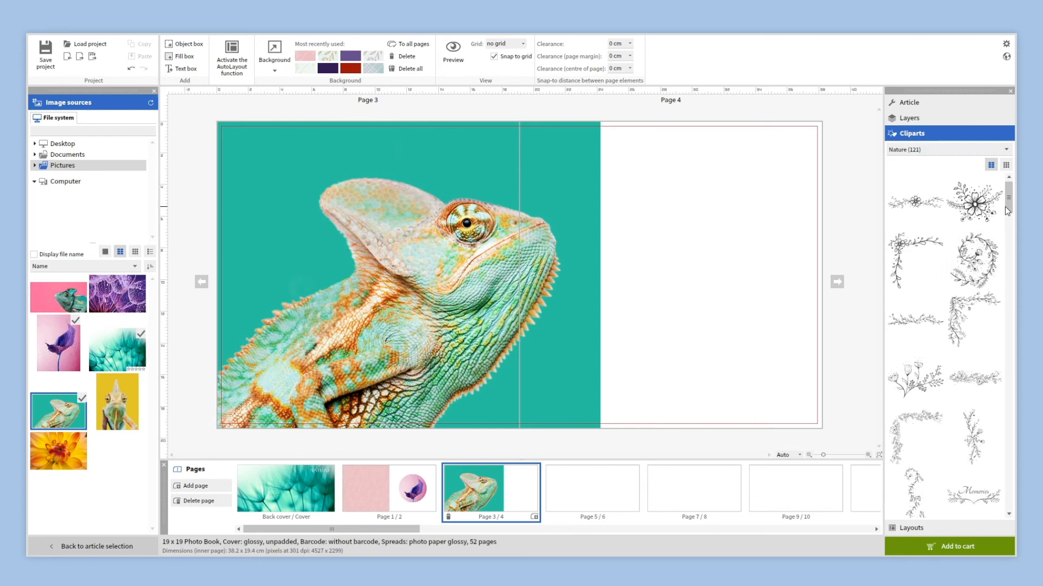
scroll(down, 3)
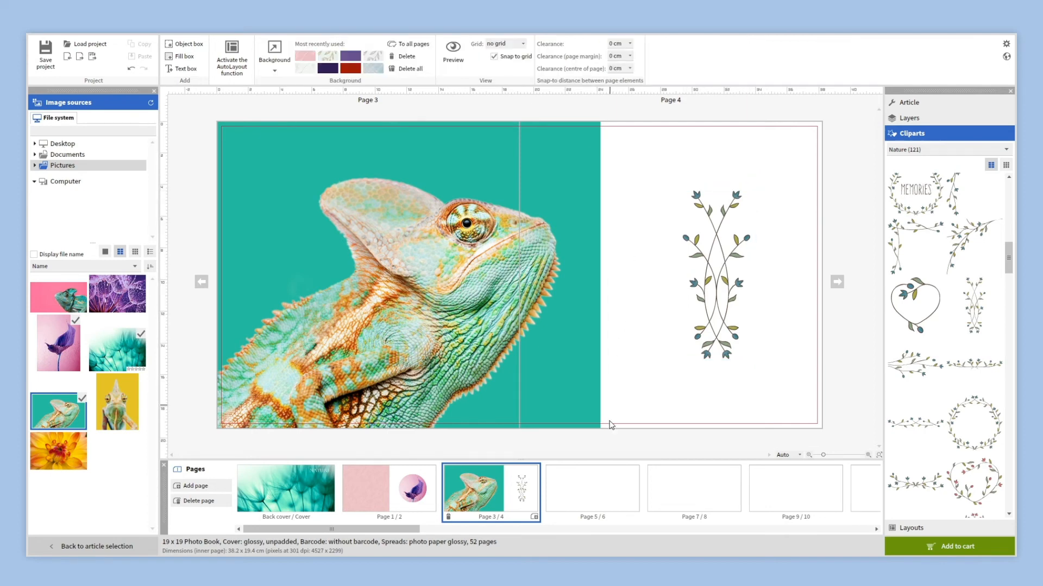
click(590, 488)
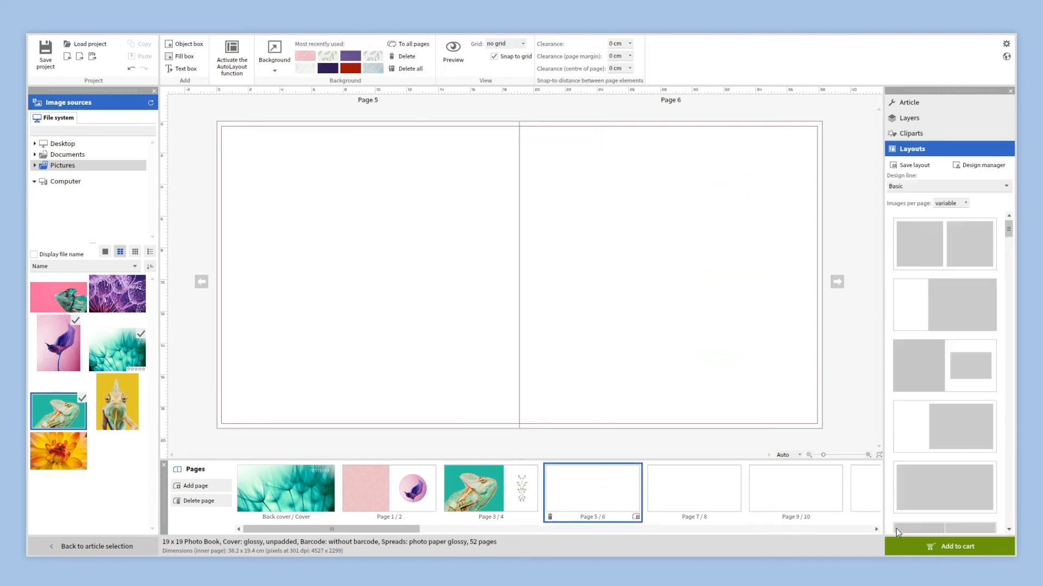
Step: Lay out spread 5/6, position the yellow chameleon photo on page 5, and add a fill box
click(943, 305)
text(15)
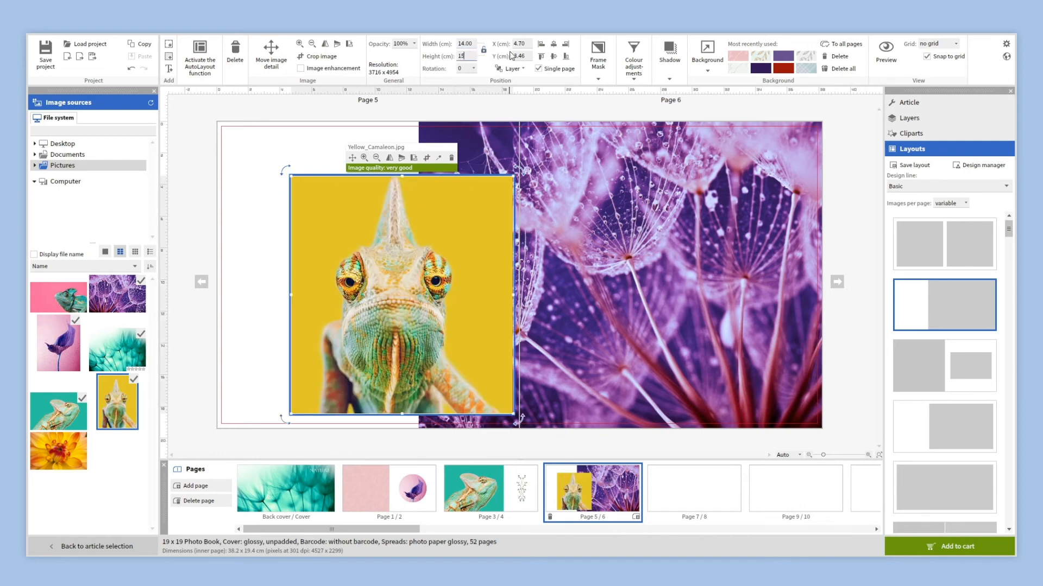
click(552, 55)
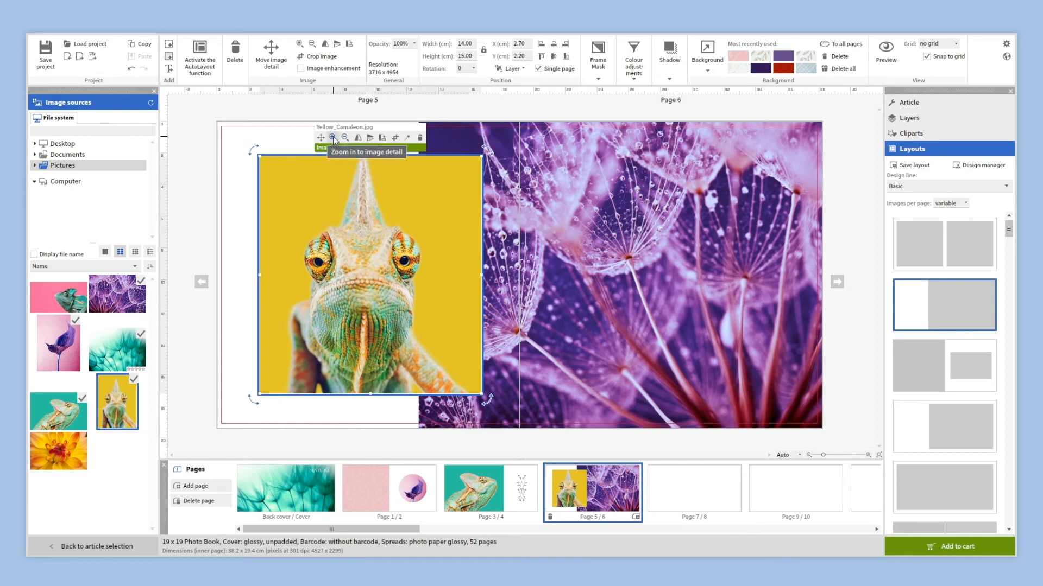
click(296, 140)
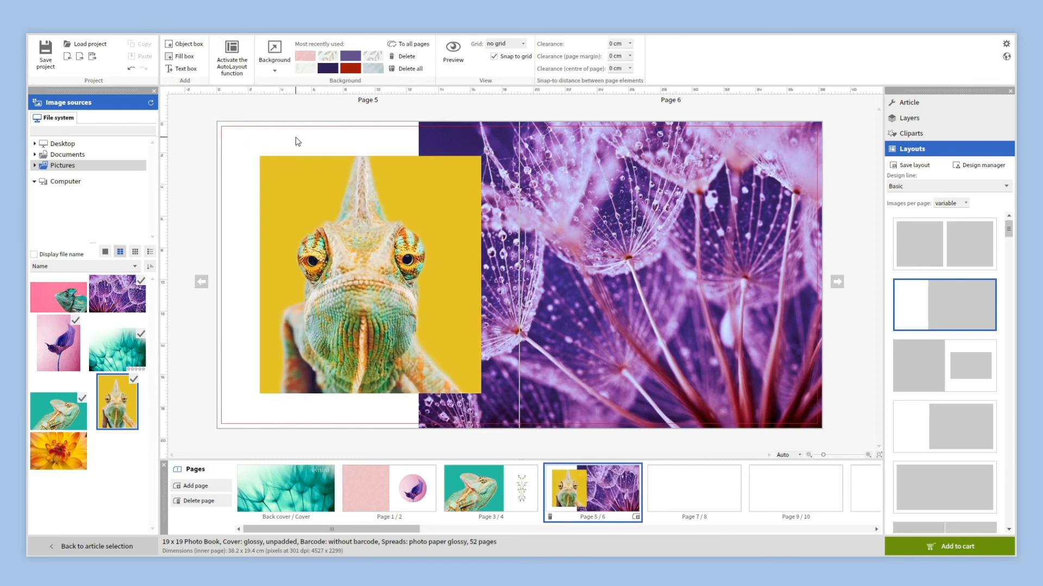
click(181, 56)
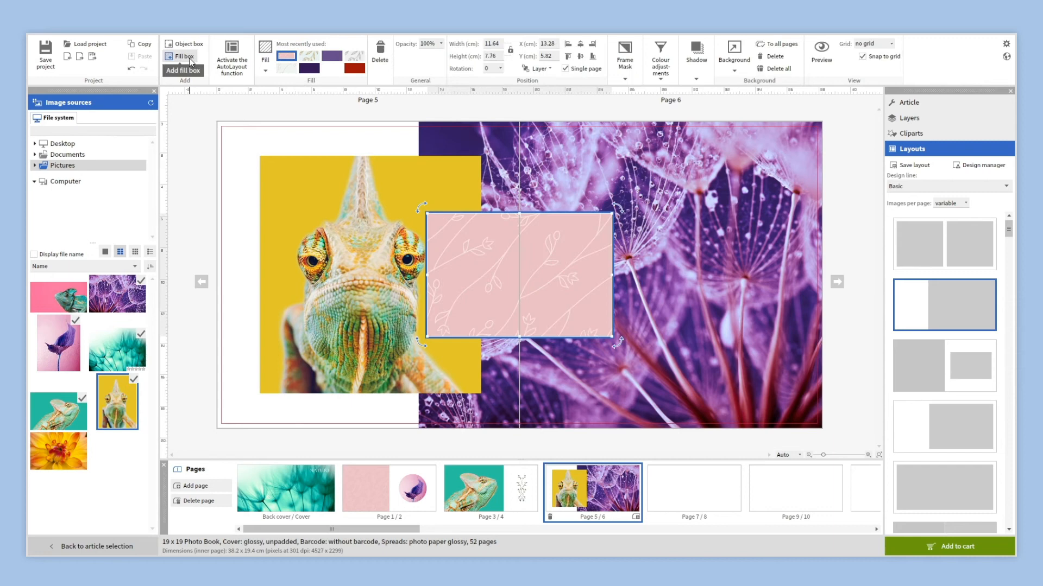
Step: Colour the fill box solid purple and send it behind the photos on page 5
click(265, 54)
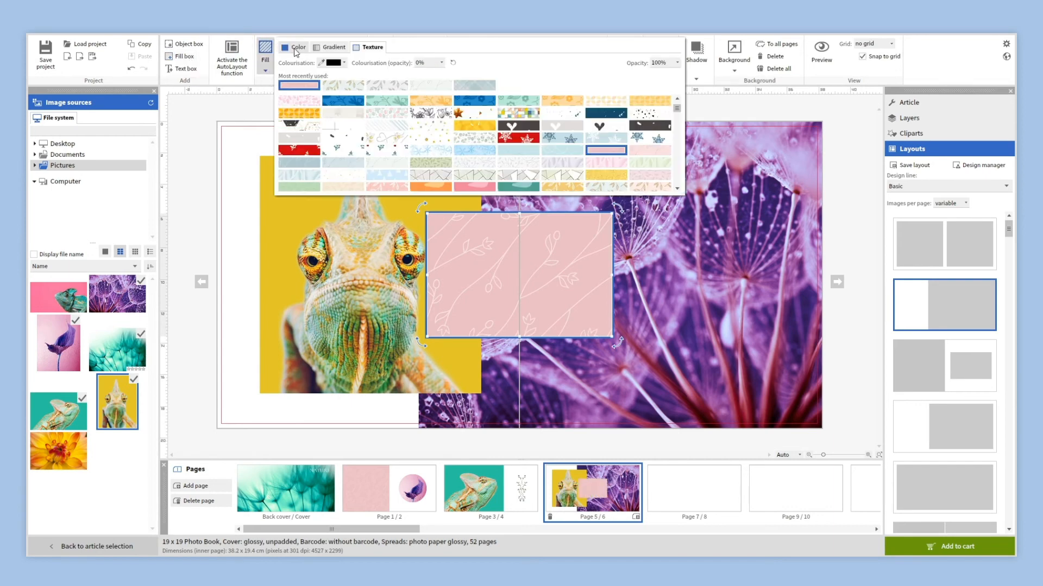
click(297, 46)
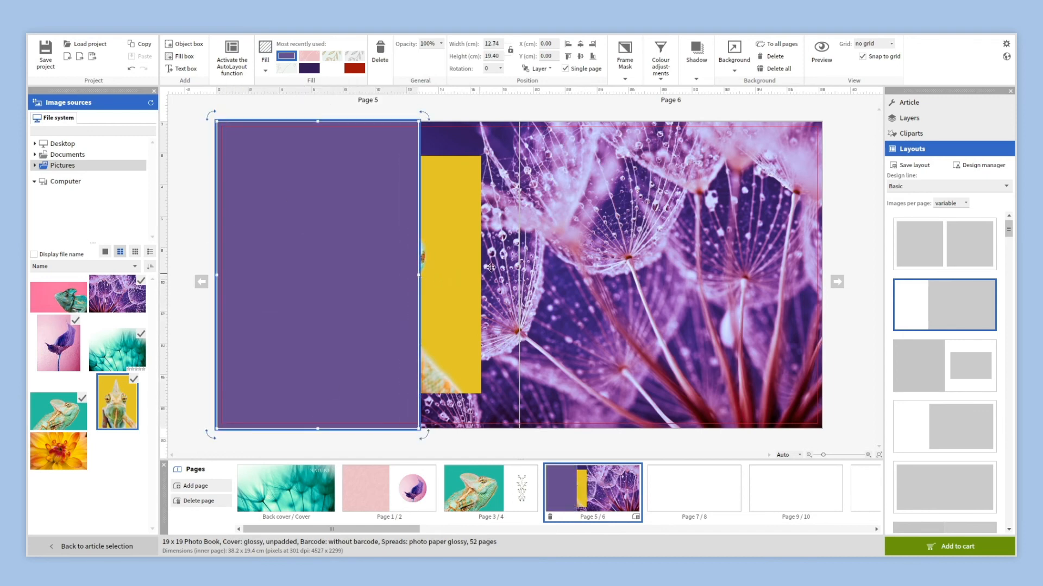
click(539, 68)
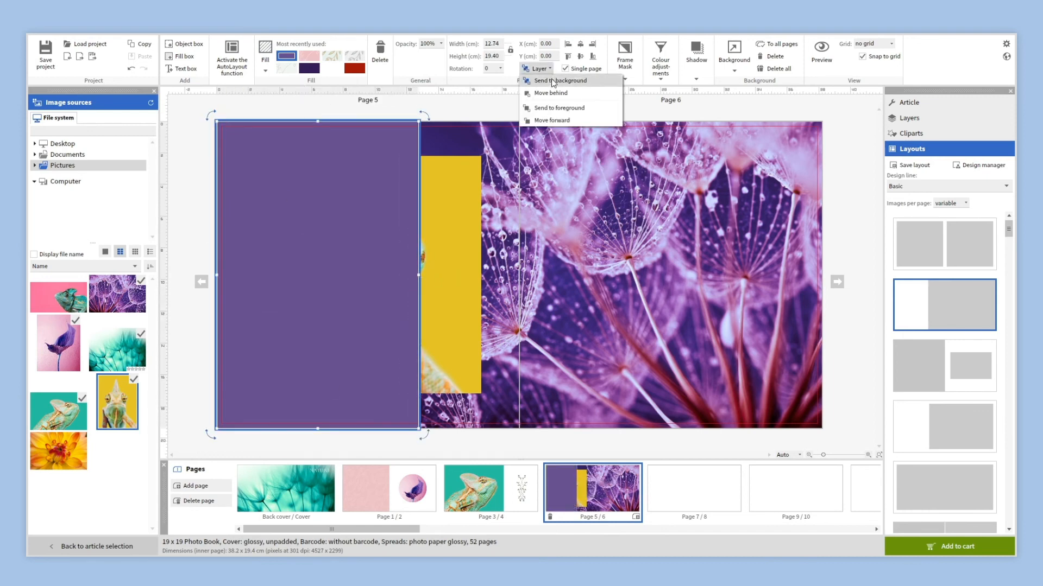
click(564, 80)
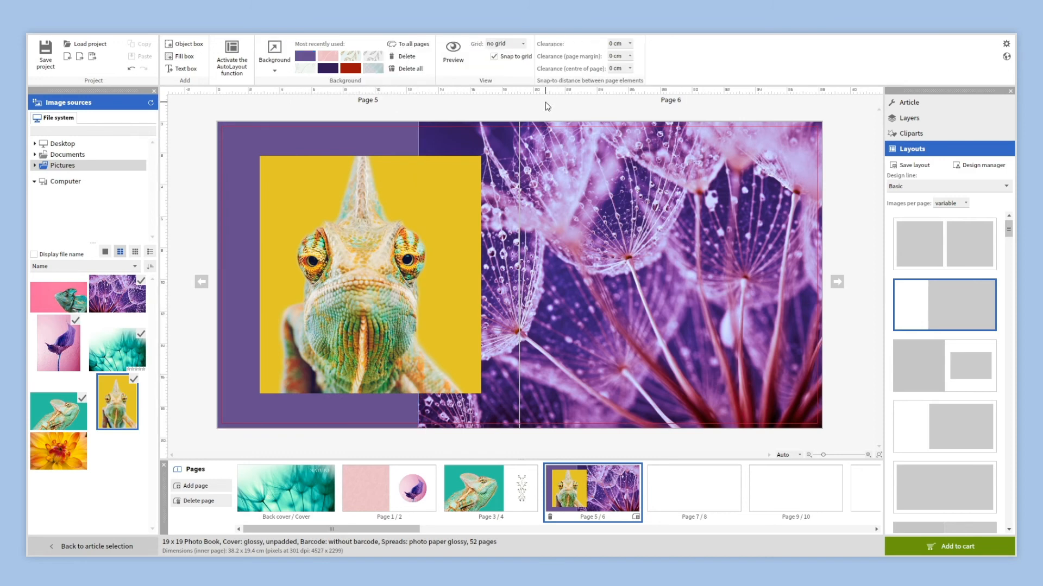
Step: Lower the dandelion photo's opacity, give the chameleon a white frame, then go to pages 7/8
click(618, 273)
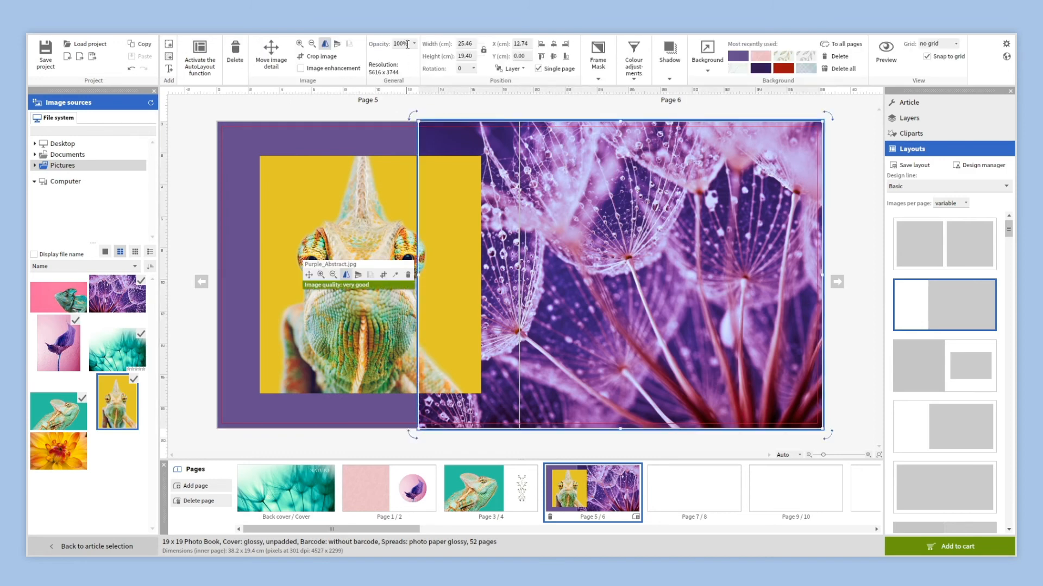
click(402, 43)
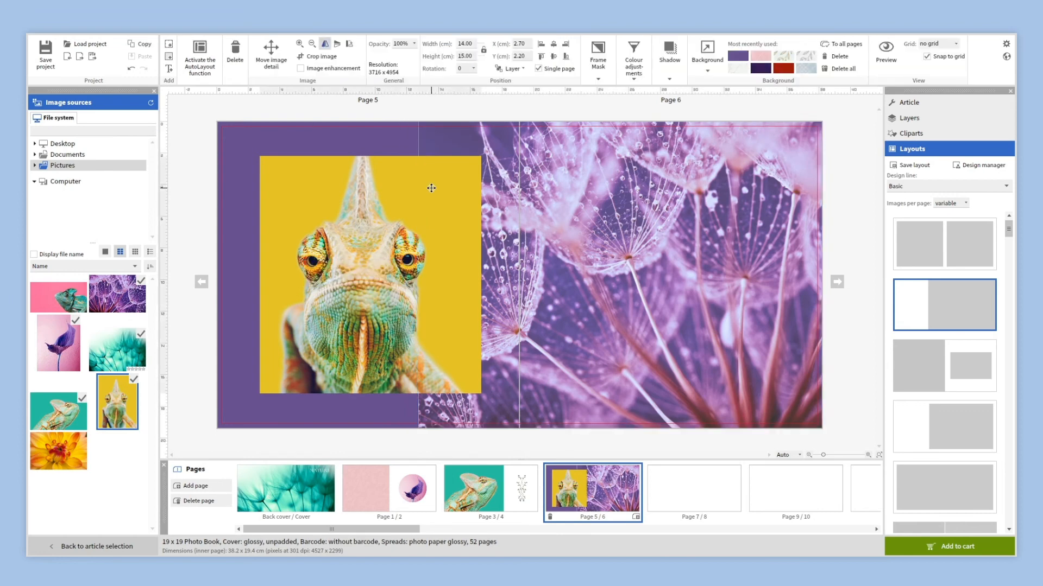
click(596, 55)
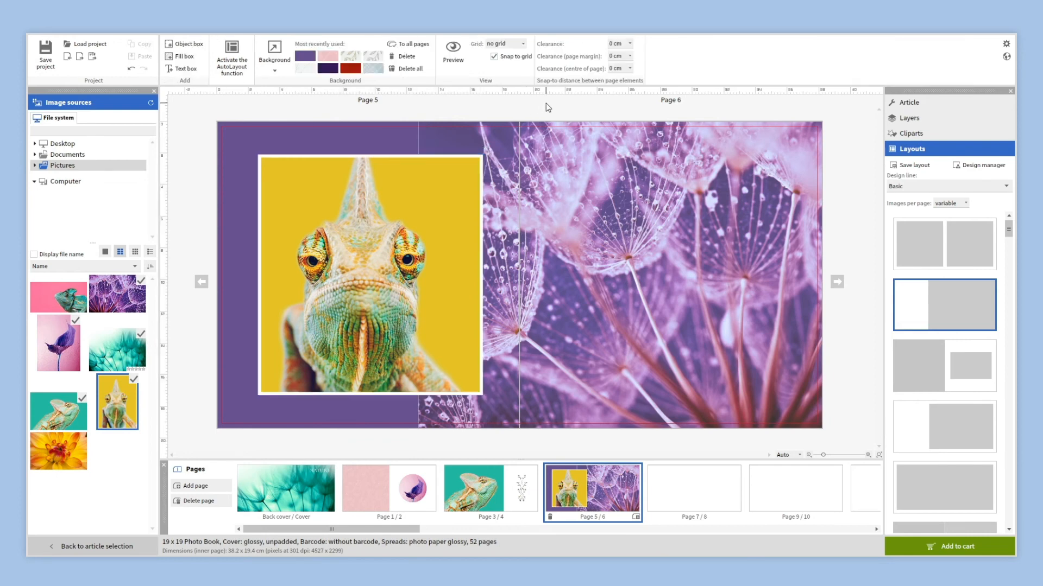
click(693, 491)
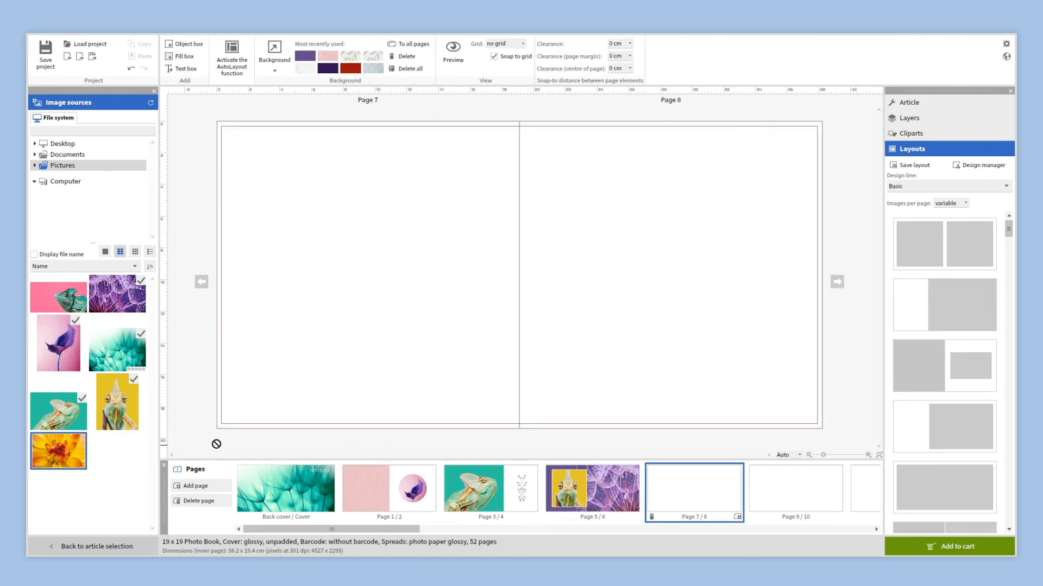
Step: Place the yellow flower photo full-bleed across pages 7/8 and adjust its contrast
drag(59, 451, 519, 276)
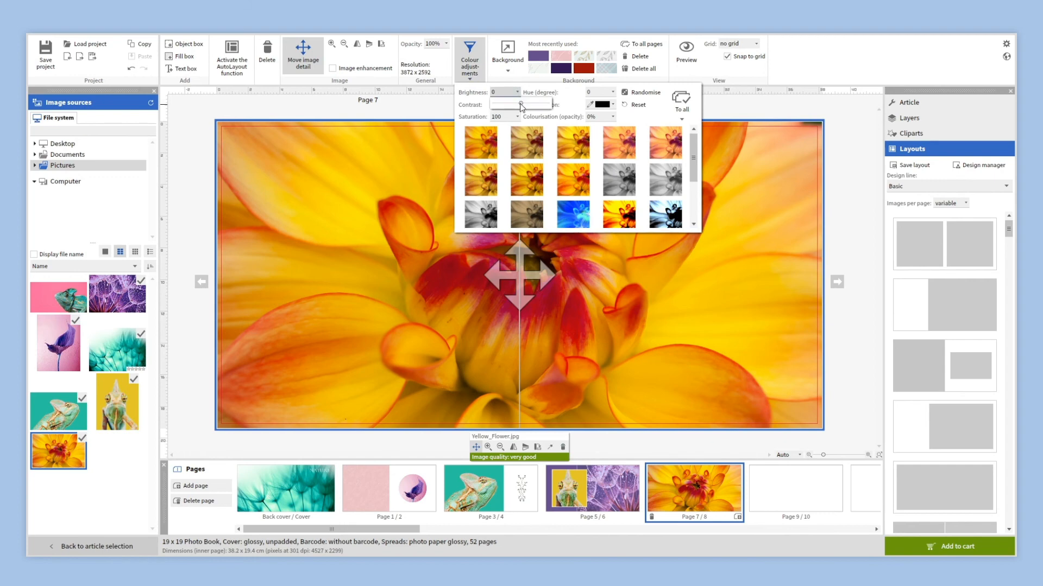
drag(520, 105, 526, 104)
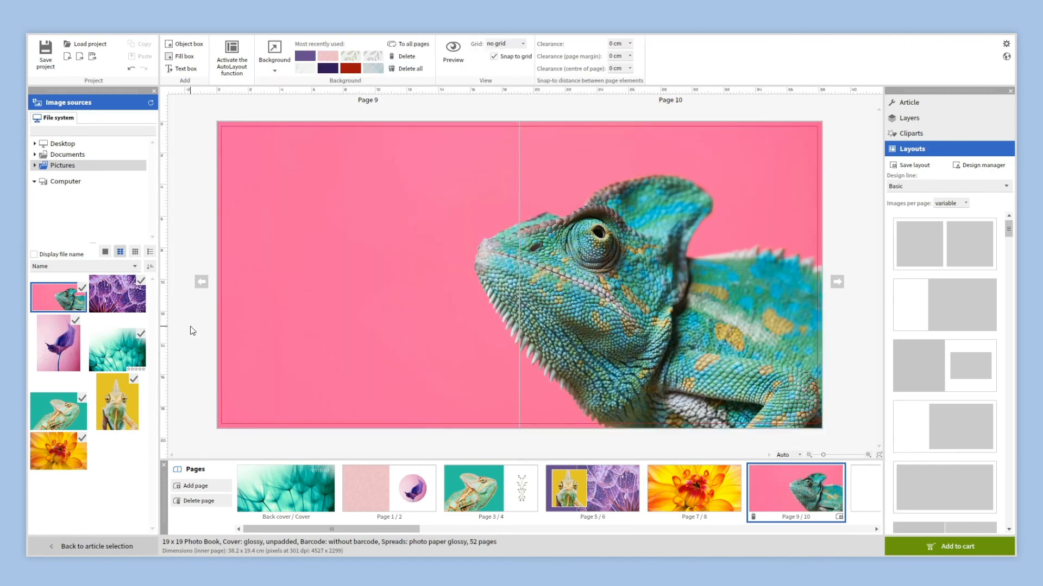
mouse_move(185, 68)
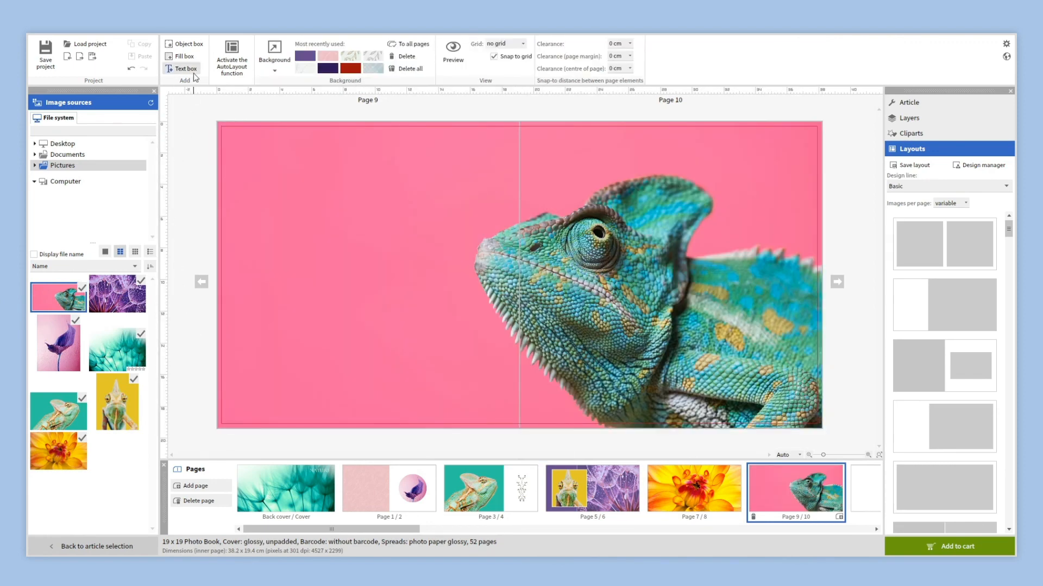
Step: Add a text box on page 9 reading 'Colorful' and 'nature' on two lines
click(183, 68)
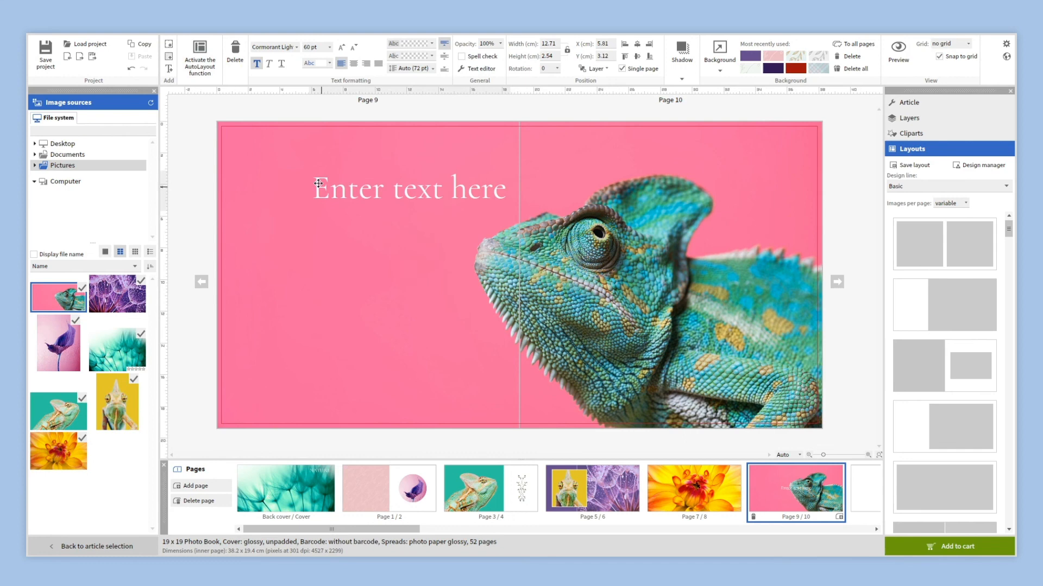
text(Colorful)
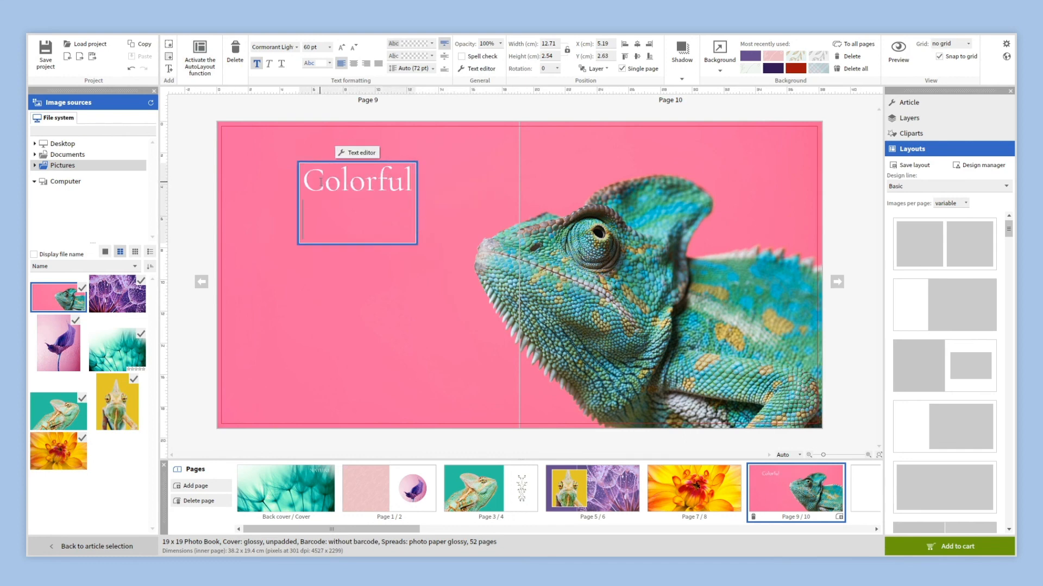
text(nature)
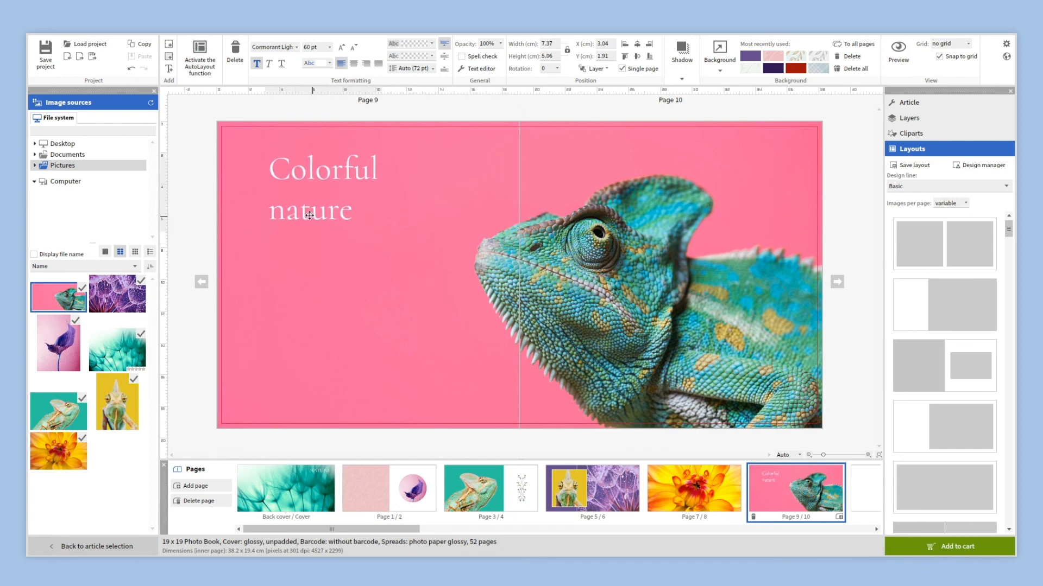
Step: Tighten the title's line spacing to 40 pt and deselect the finished text box
click(310, 186)
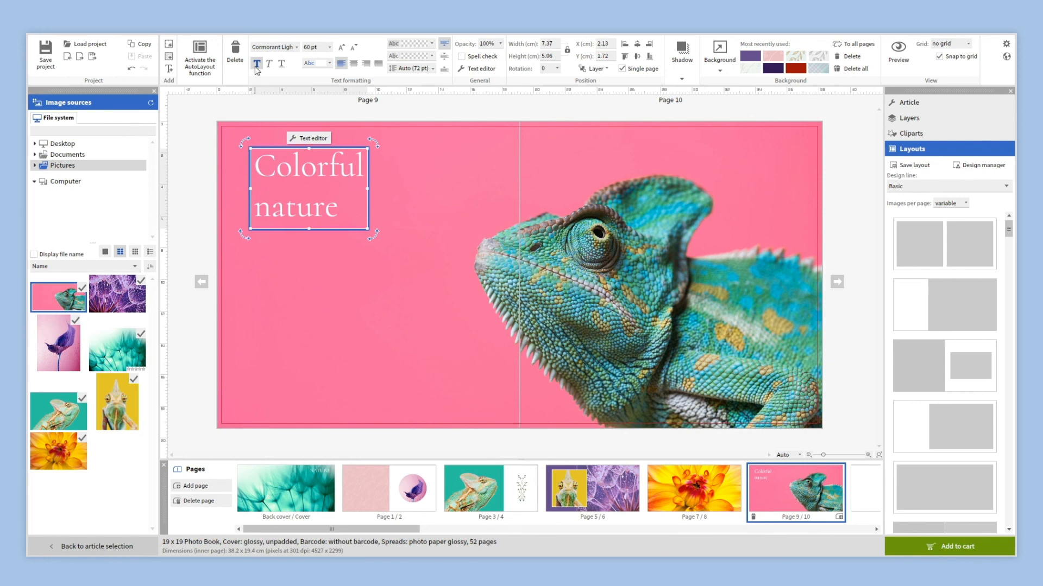
click(432, 68)
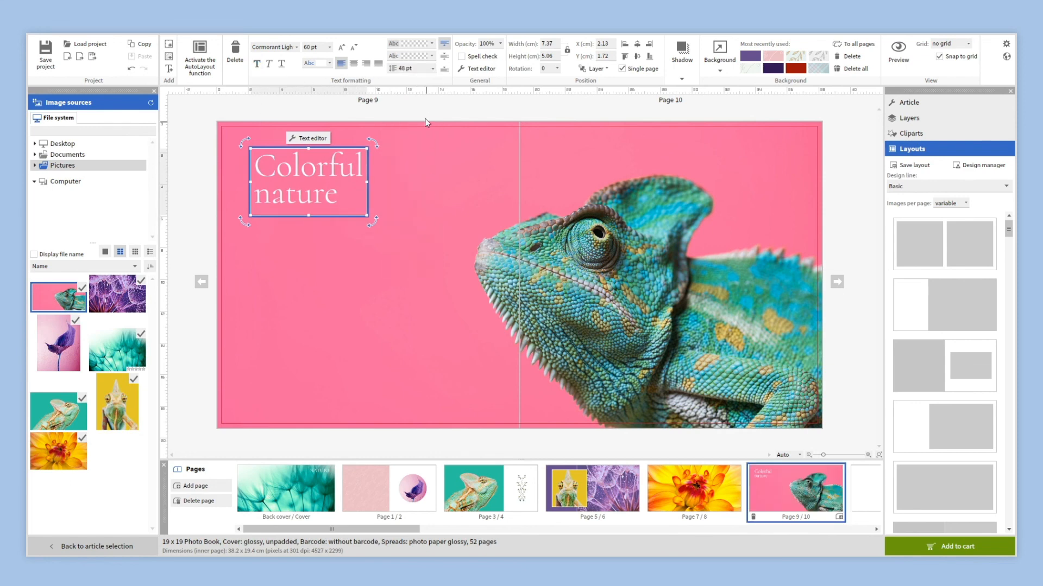
click(327, 44)
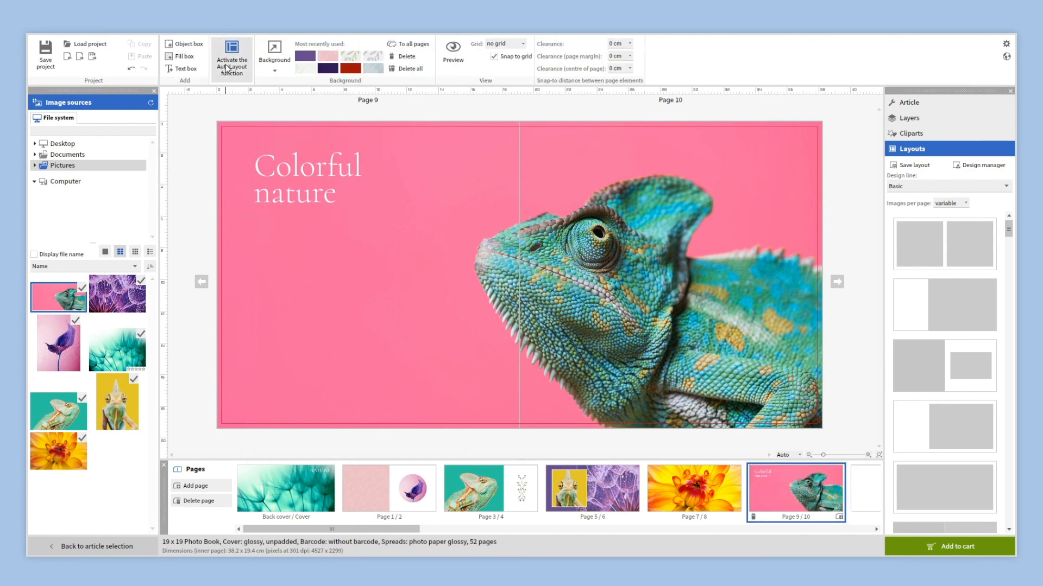
mouse_move(191, 120)
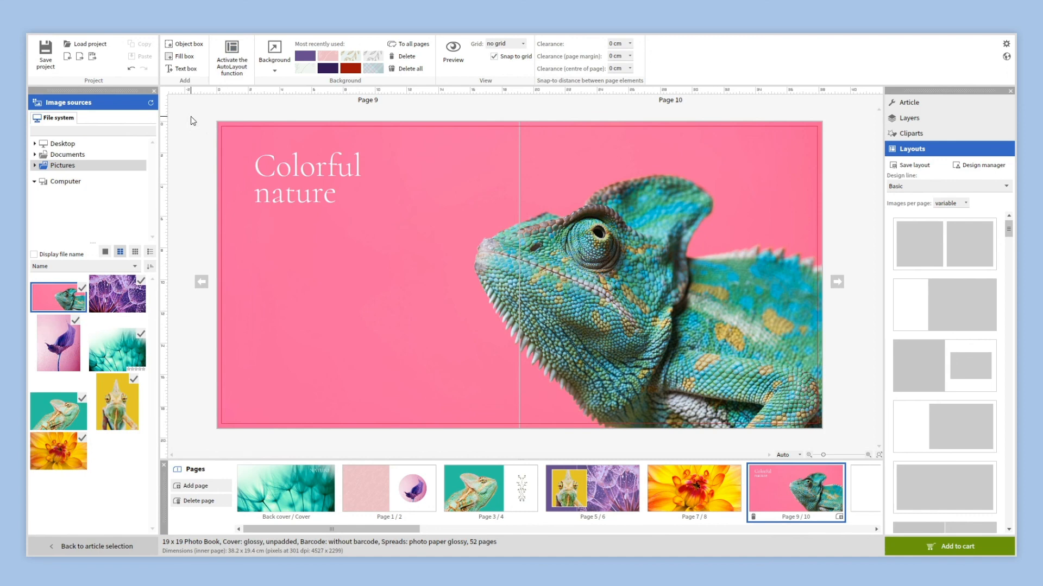
click(95, 546)
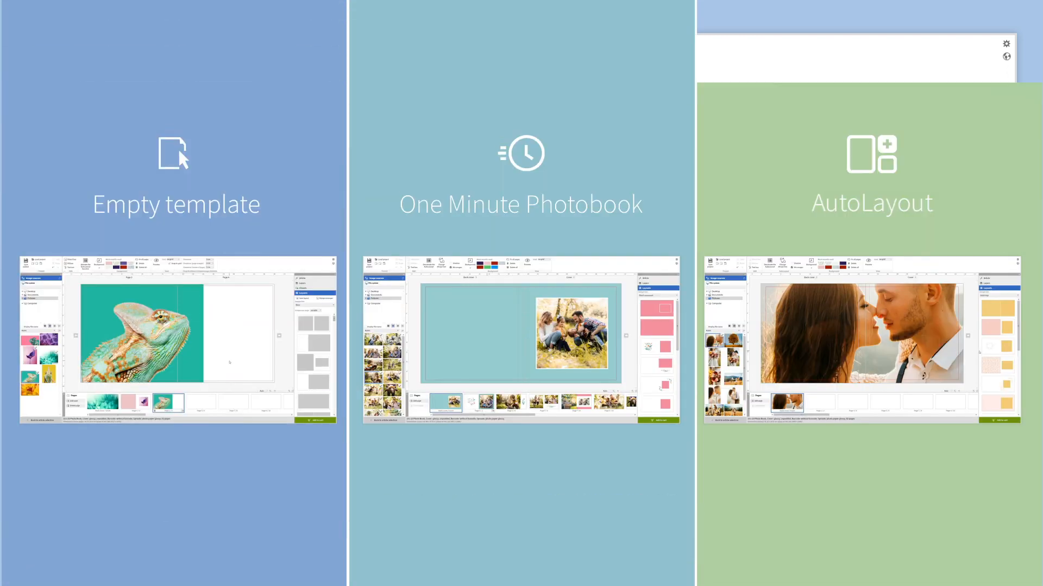